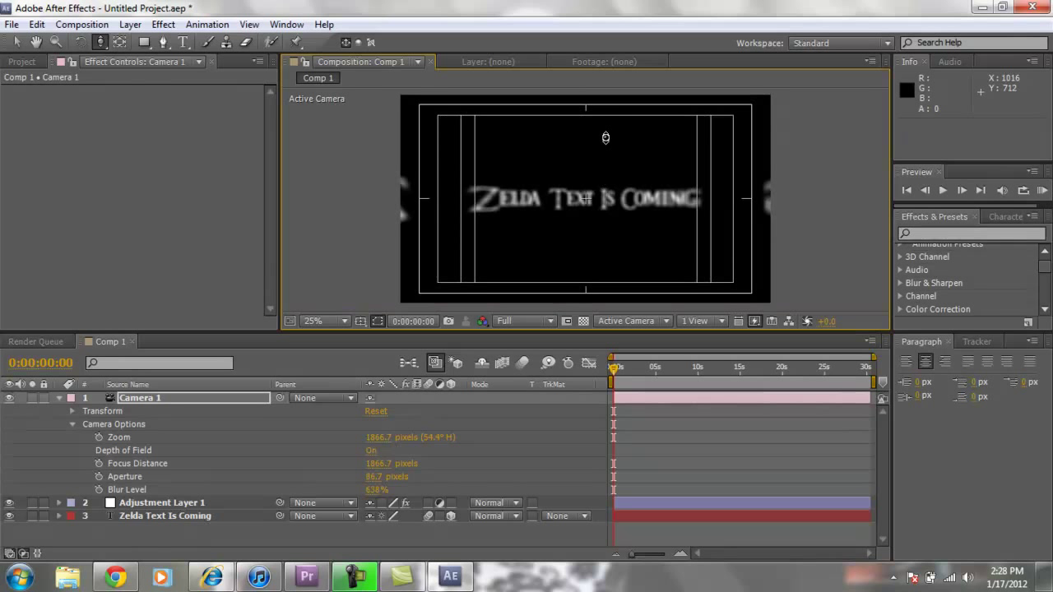
# Create a new 1920x1080 composition, Comp 3, alongside Comp 1
pyautogui.moveTo(605, 138); pyautogui.dragTo(609, 260)
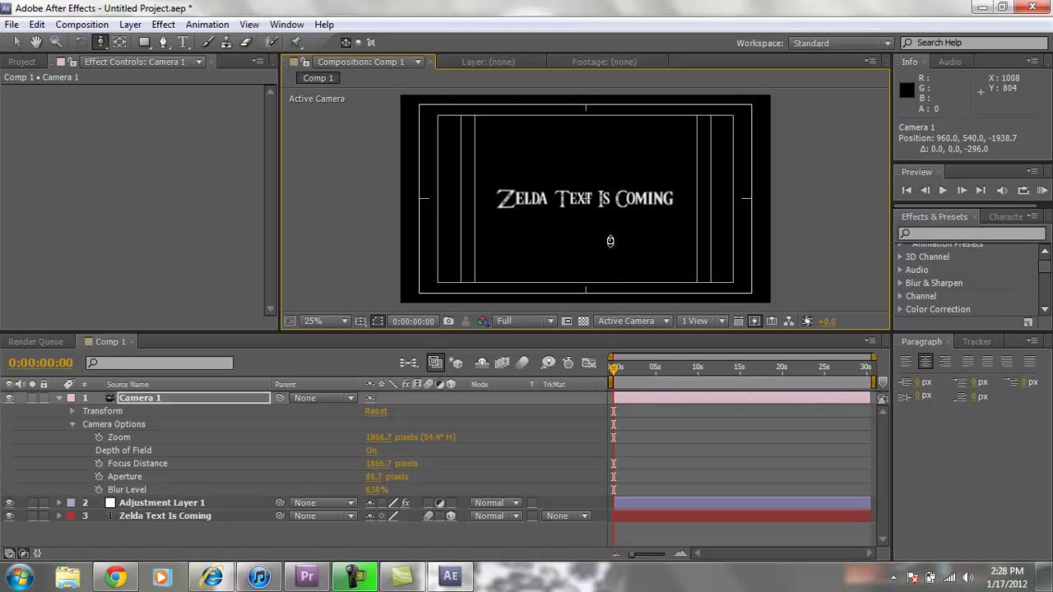
pyautogui.moveTo(487, 223)
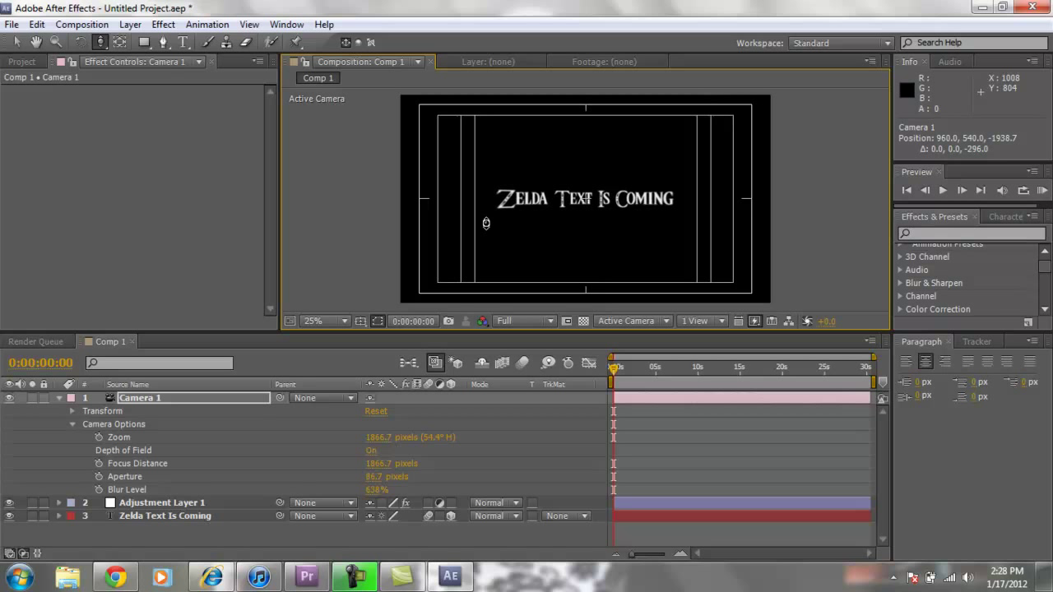
pyautogui.moveTo(576, 425)
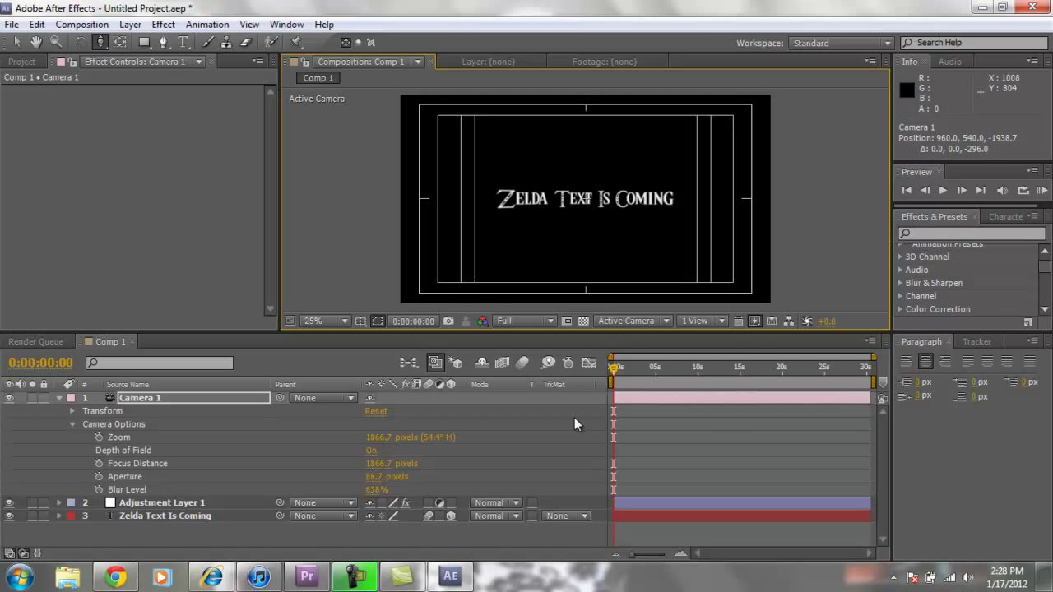
pyautogui.moveTo(623, 372)
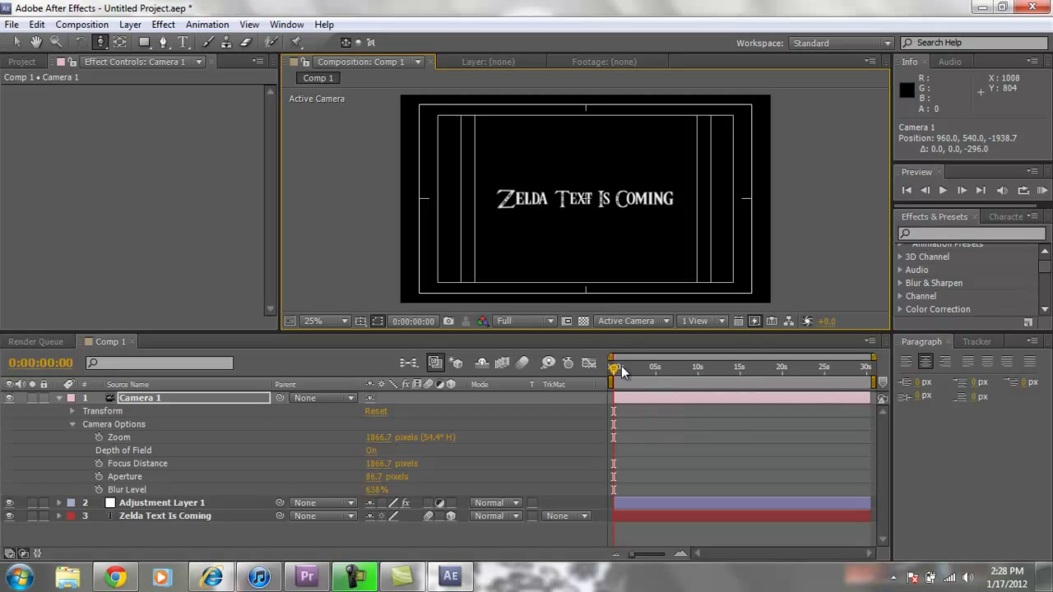
pyautogui.moveTo(576, 248)
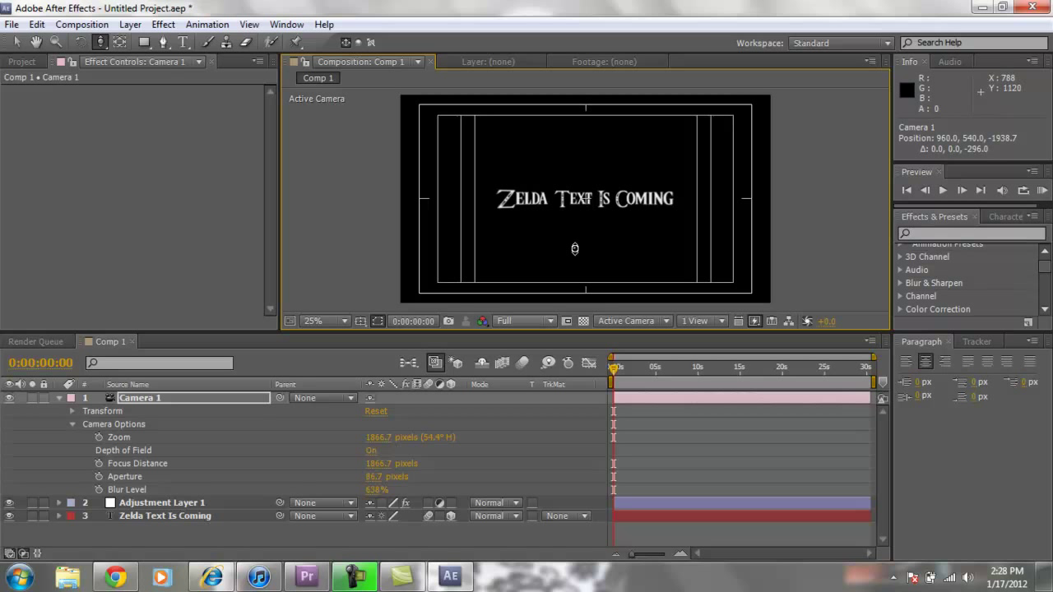
pyautogui.click(82, 24)
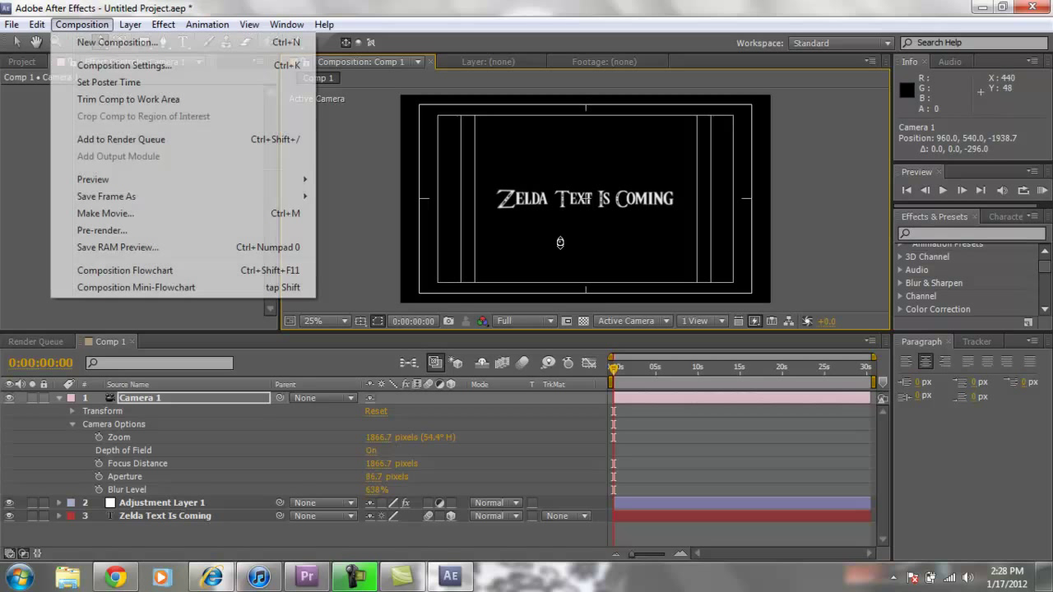
pyautogui.click(125, 66)
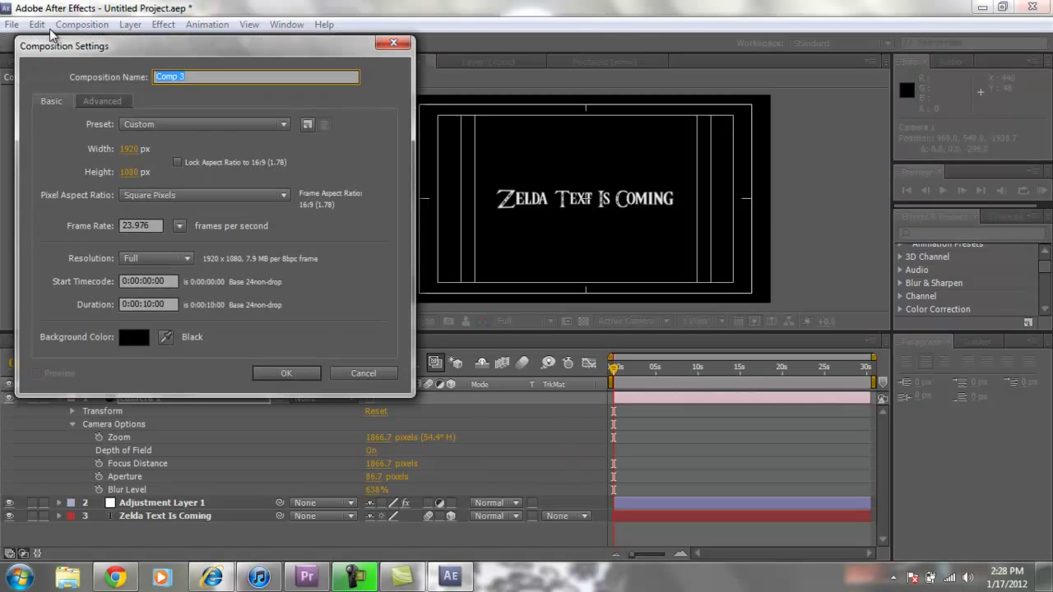
pyautogui.moveTo(306, 245)
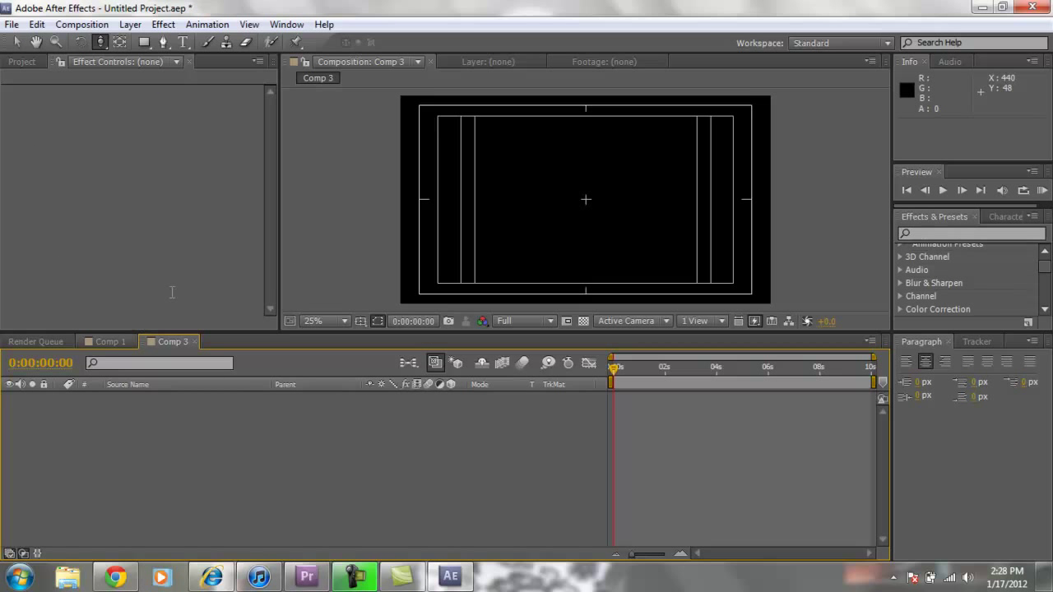
pyautogui.moveTo(182, 314)
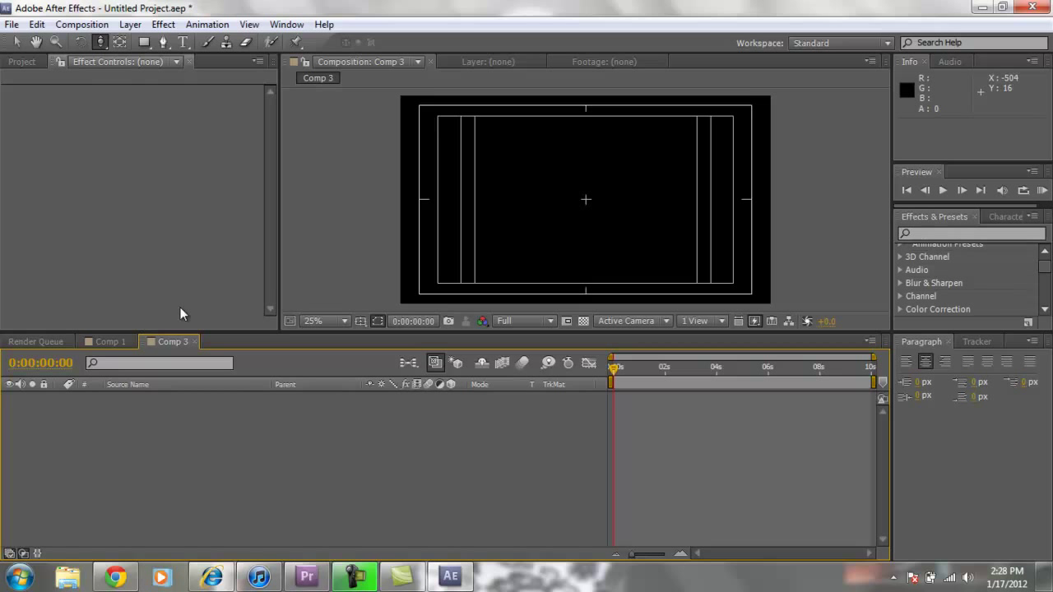
# Add a text layer in Comp 3 reading 'This is ZELDA!' in the Triforce font
pyautogui.click(184, 43)
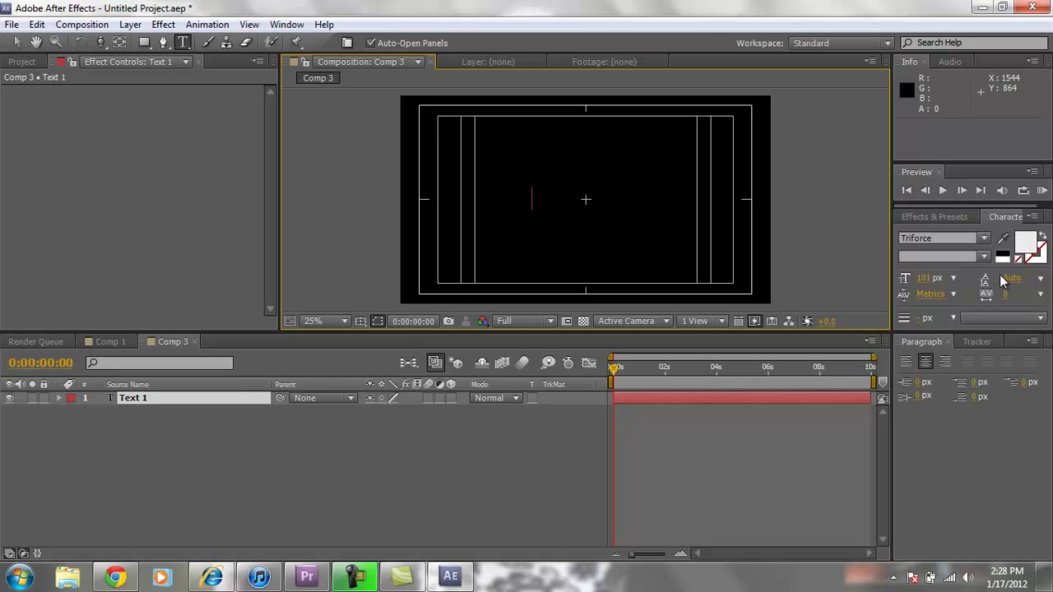
pyautogui.moveTo(503, 233)
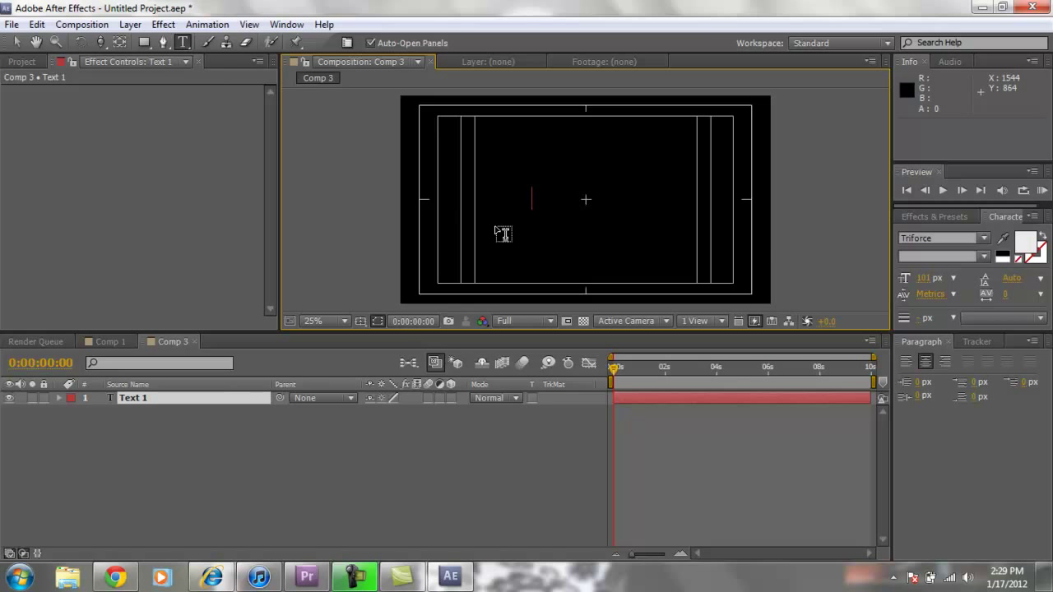
pyautogui.moveTo(727, 237)
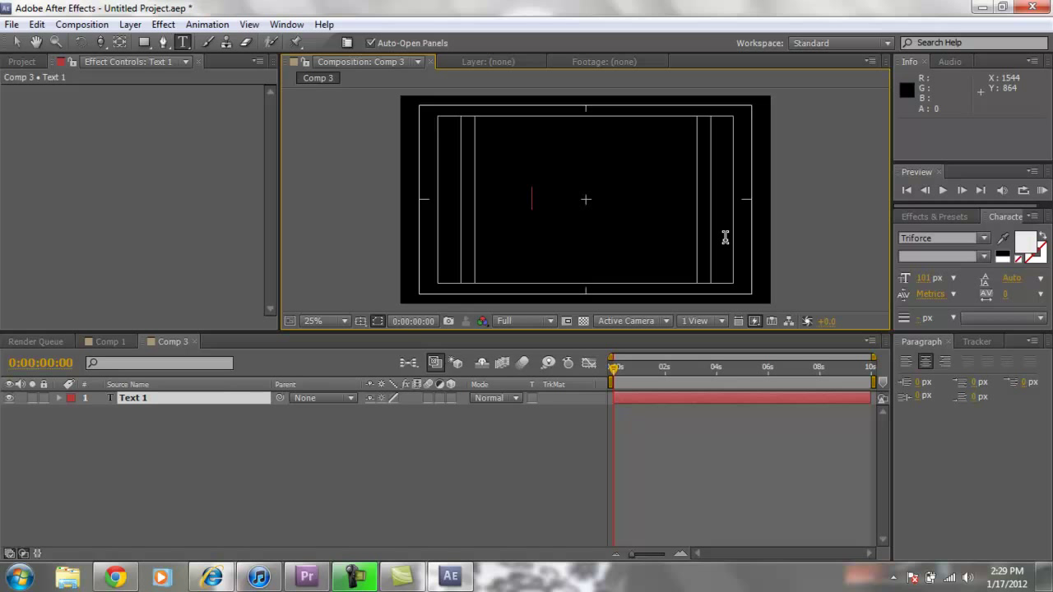
pyautogui.write('This is ZELDA')
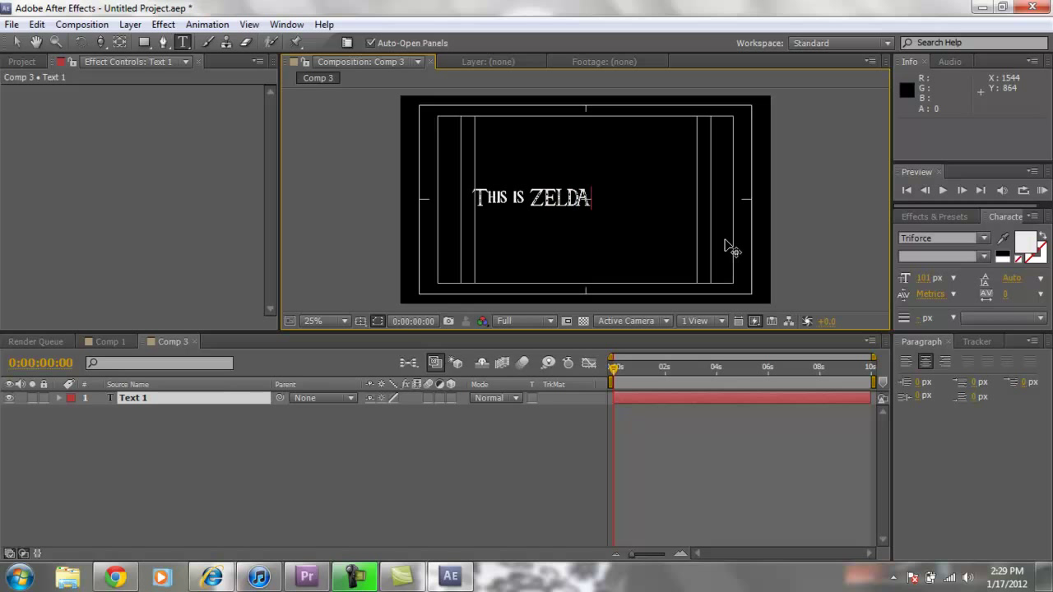
pyautogui.write('!')
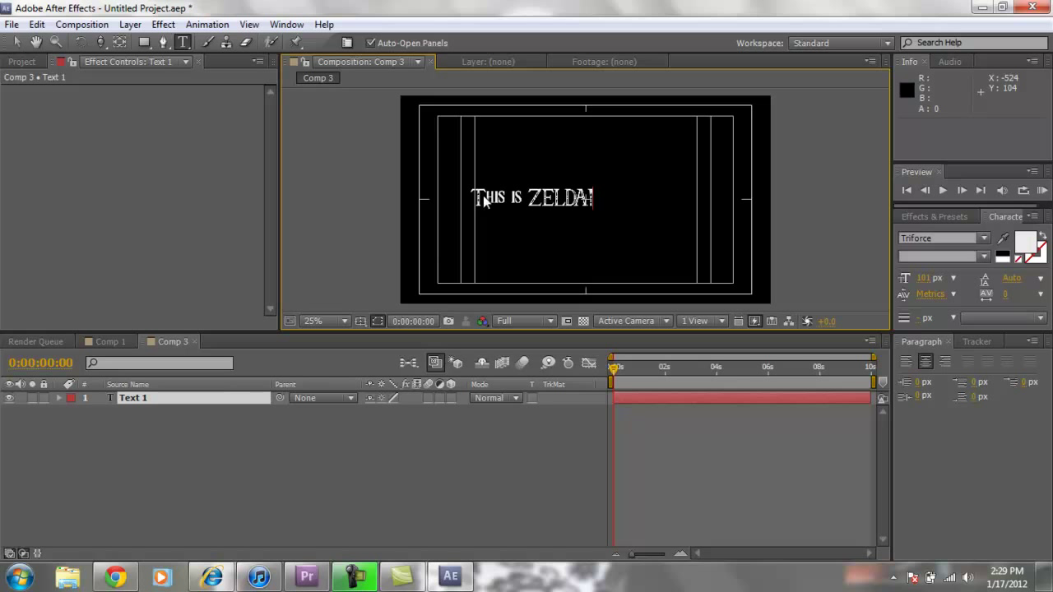
pyautogui.moveTo(602, 204)
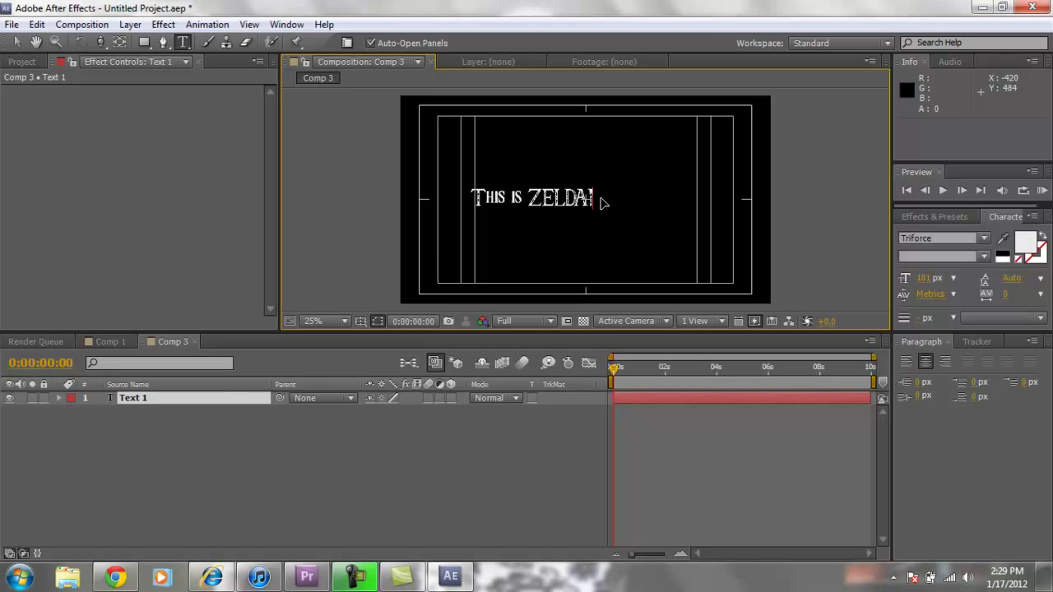
pyautogui.moveTo(459, 125)
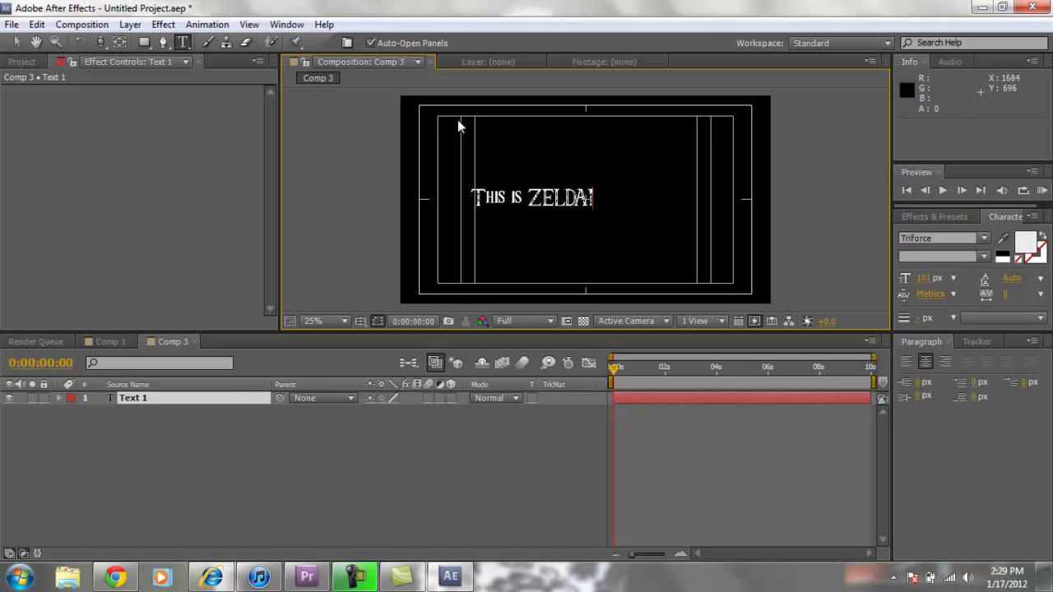
# Hide and re-show the safe-area guides, leaving the title centered as its own layer
pyautogui.click(360, 321)
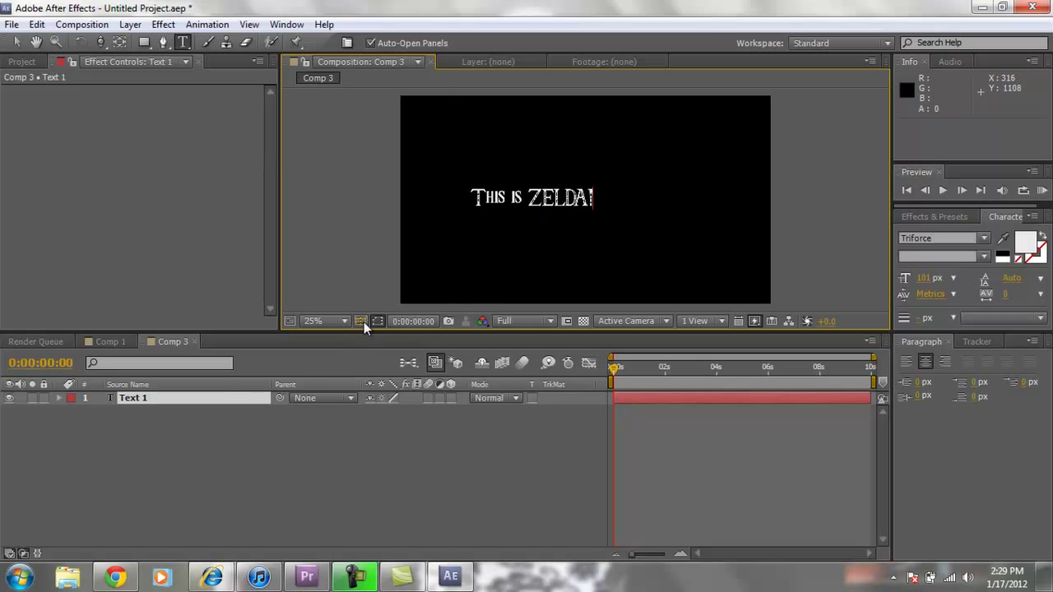
pyautogui.click(361, 321)
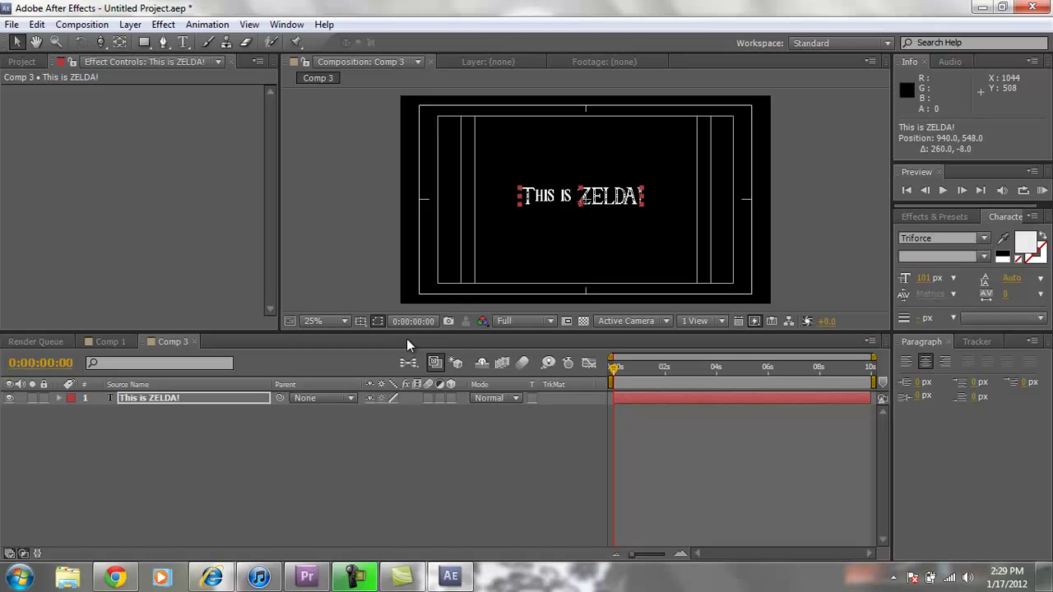
pyautogui.moveTo(576, 196); pyautogui.dragTo(586, 201)
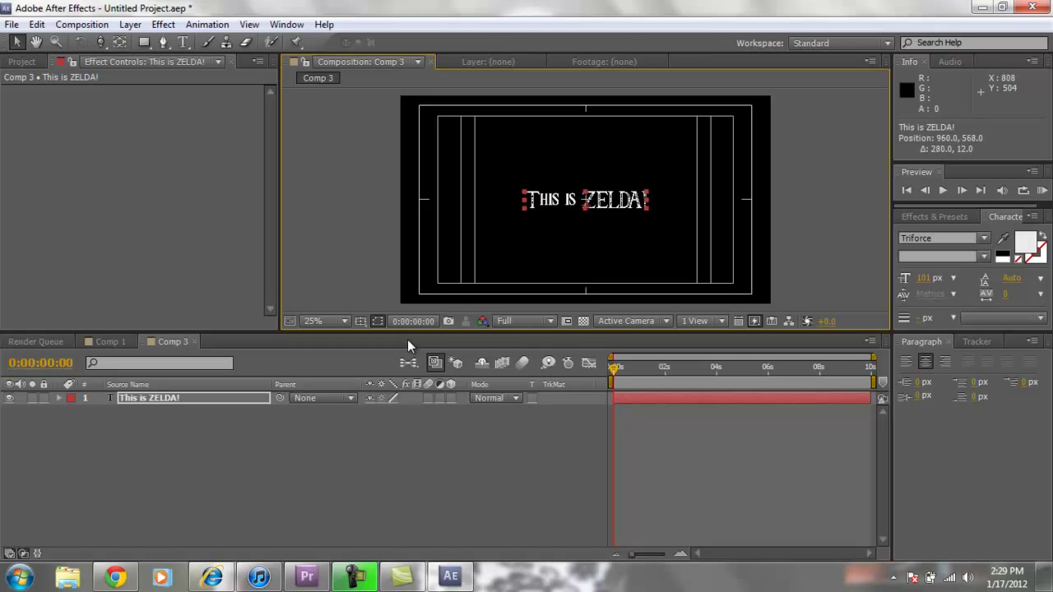
pyautogui.moveTo(497, 109)
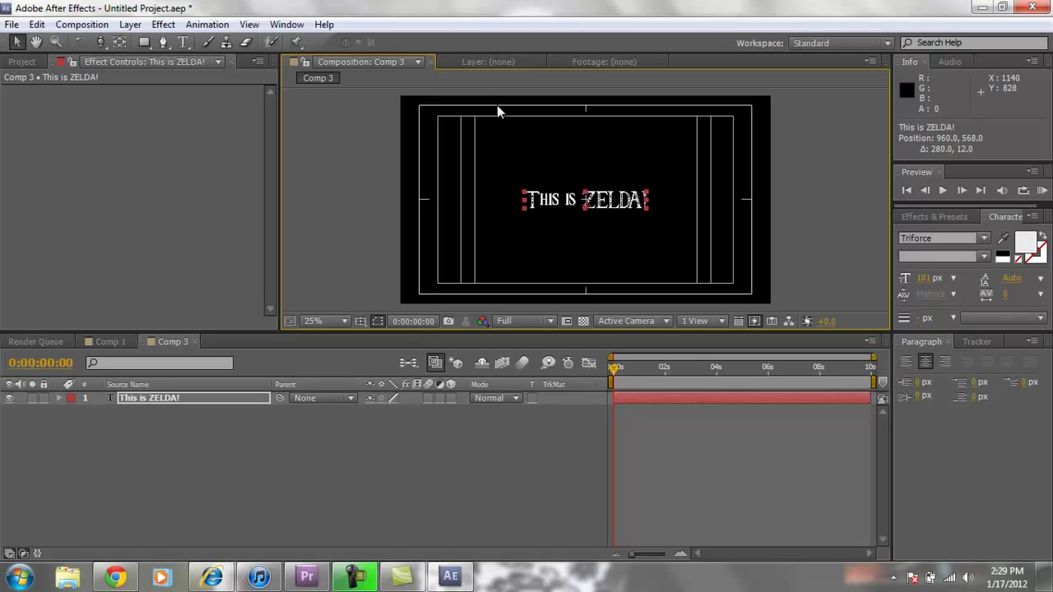
pyautogui.moveTo(534, 179)
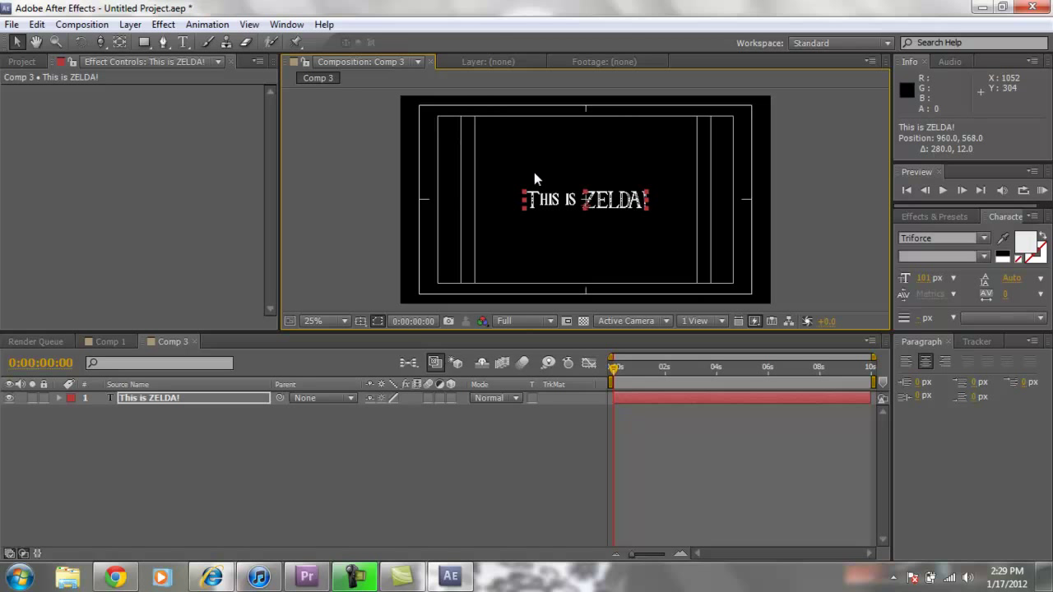
pyautogui.moveTo(529, 182)
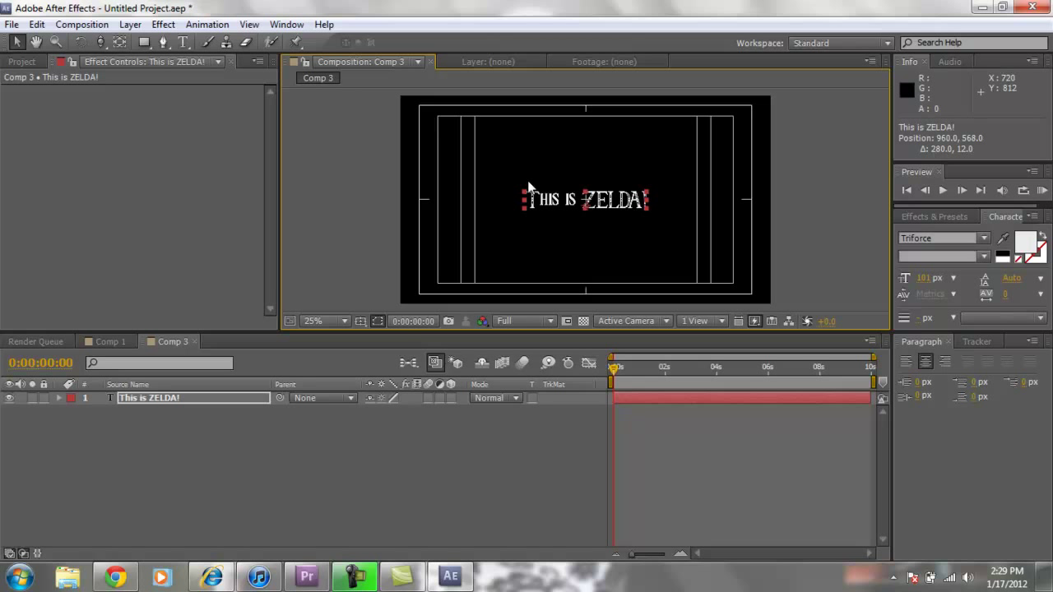
pyautogui.moveTo(518, 184)
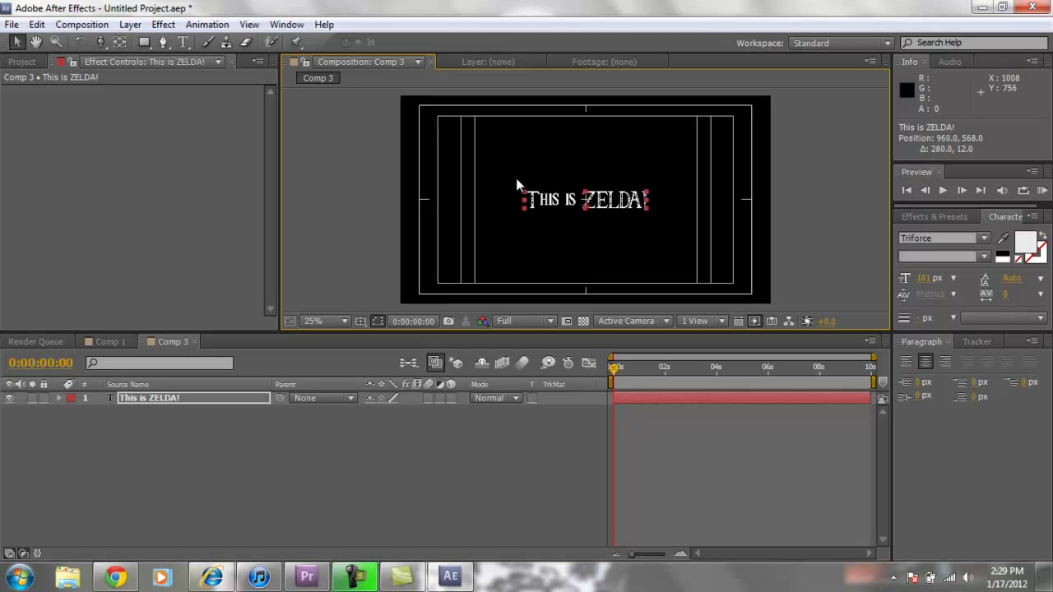
pyautogui.moveTo(530, 138)
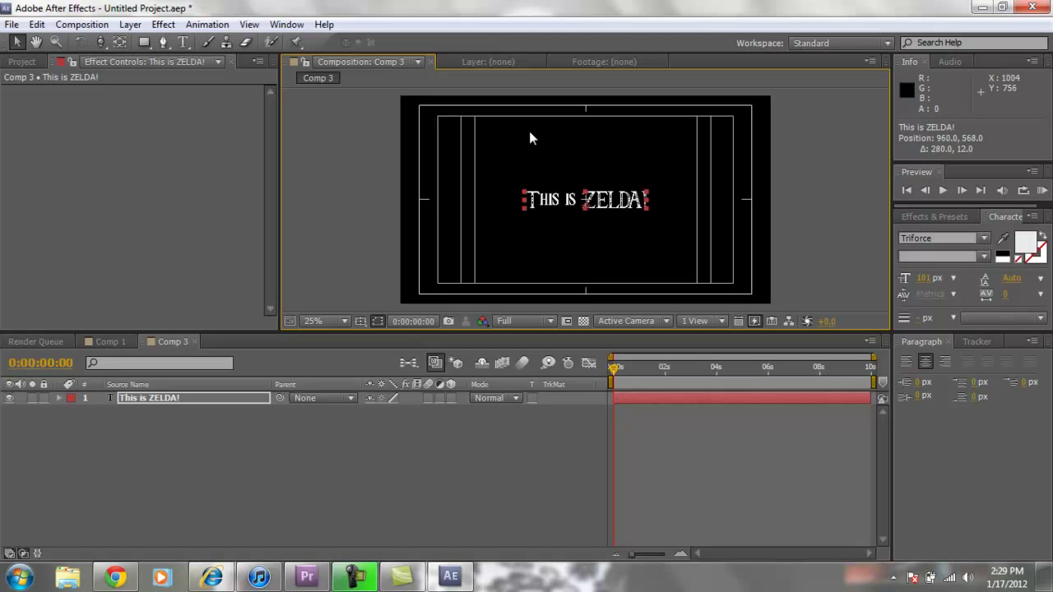
pyautogui.moveTo(494, 135)
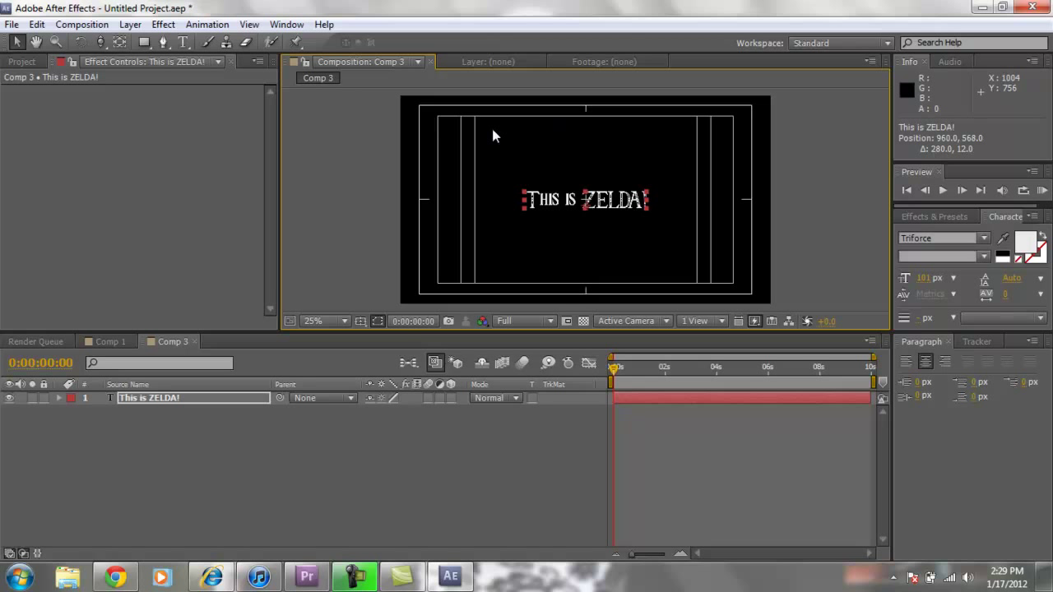
pyautogui.moveTo(783, 158)
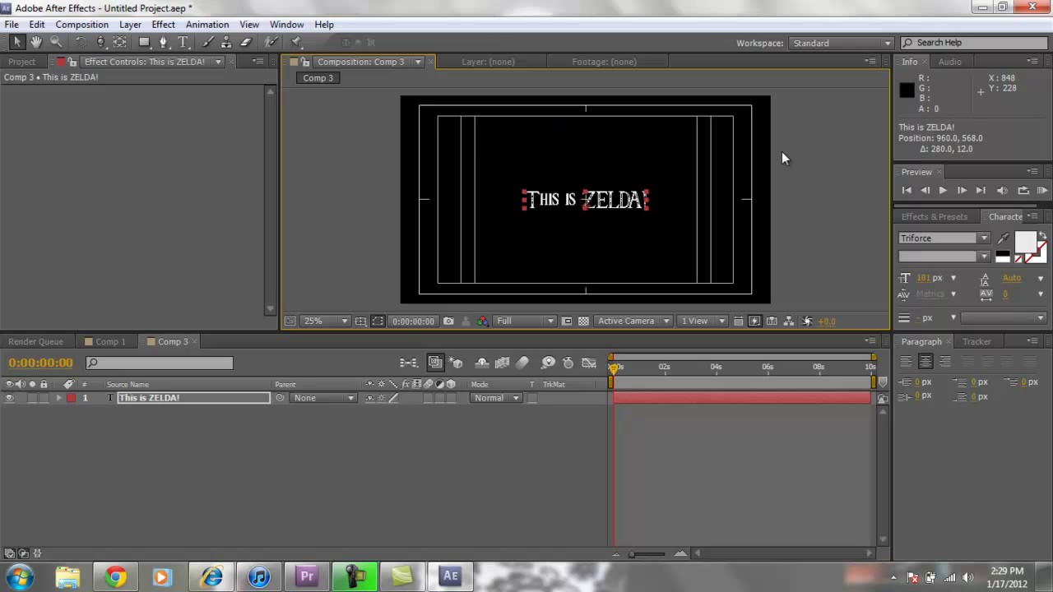
pyautogui.moveTo(747, 266)
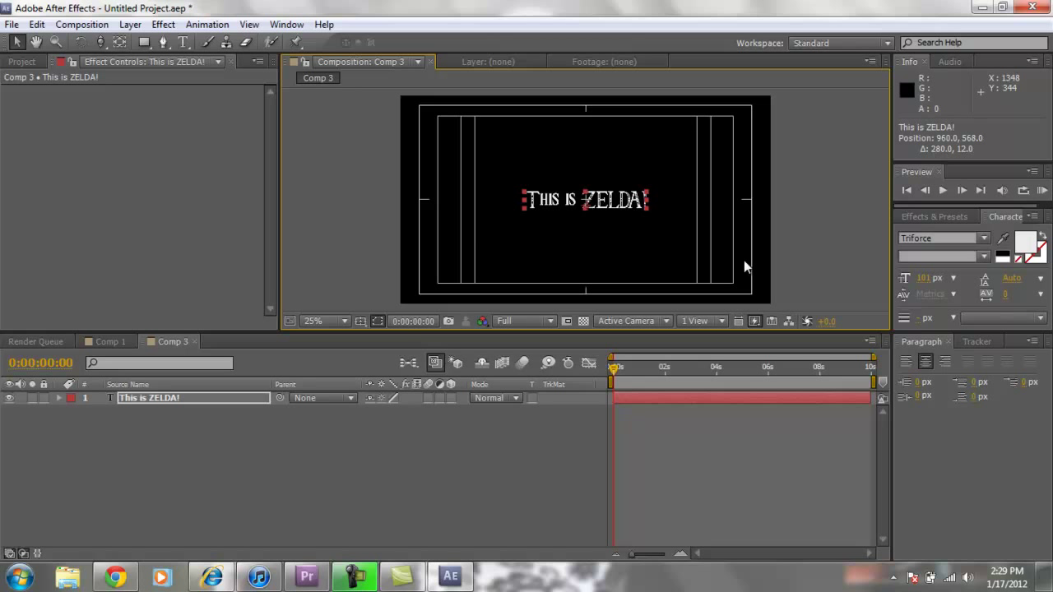
pyautogui.moveTo(481, 161)
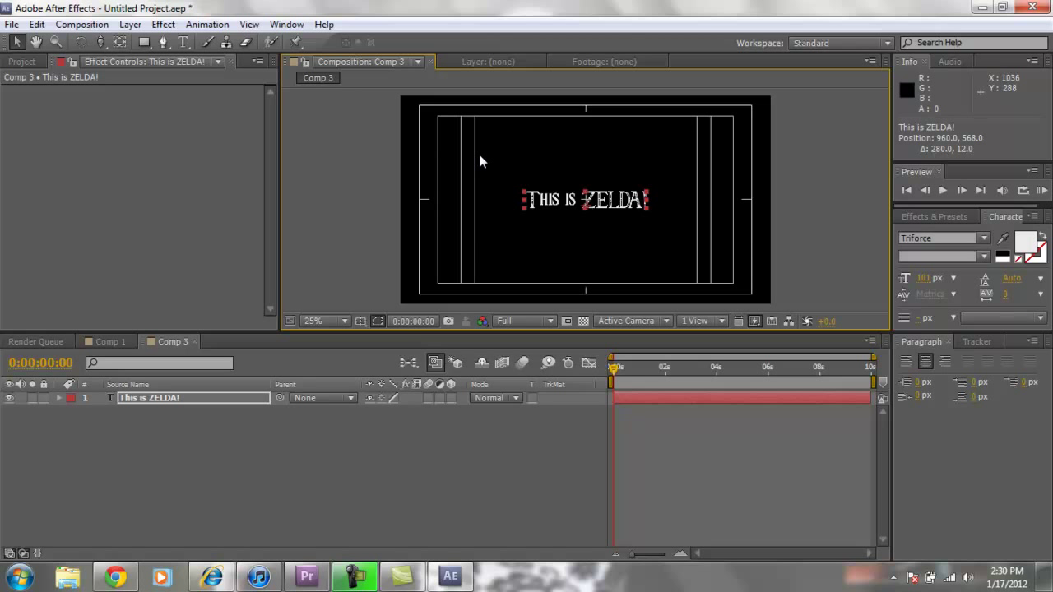
pyautogui.moveTo(475, 204)
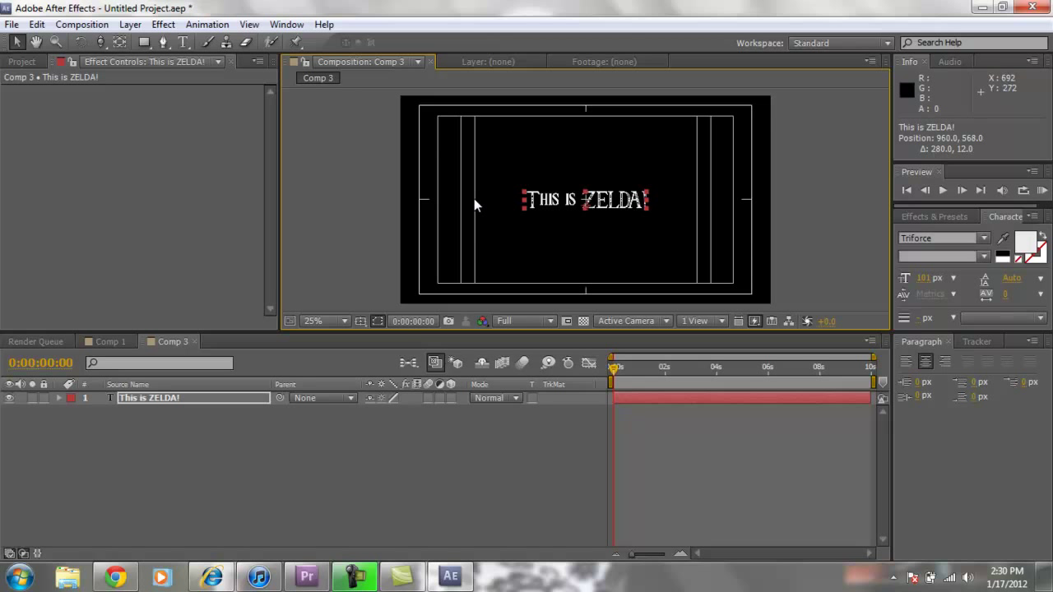
pyautogui.moveTo(634, 153)
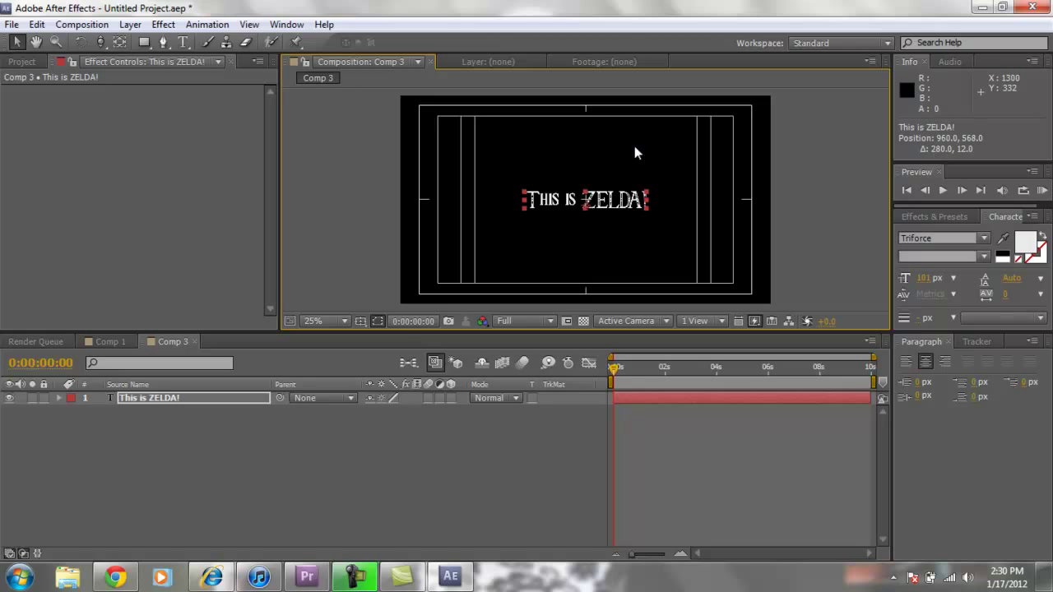
pyautogui.moveTo(589, 262)
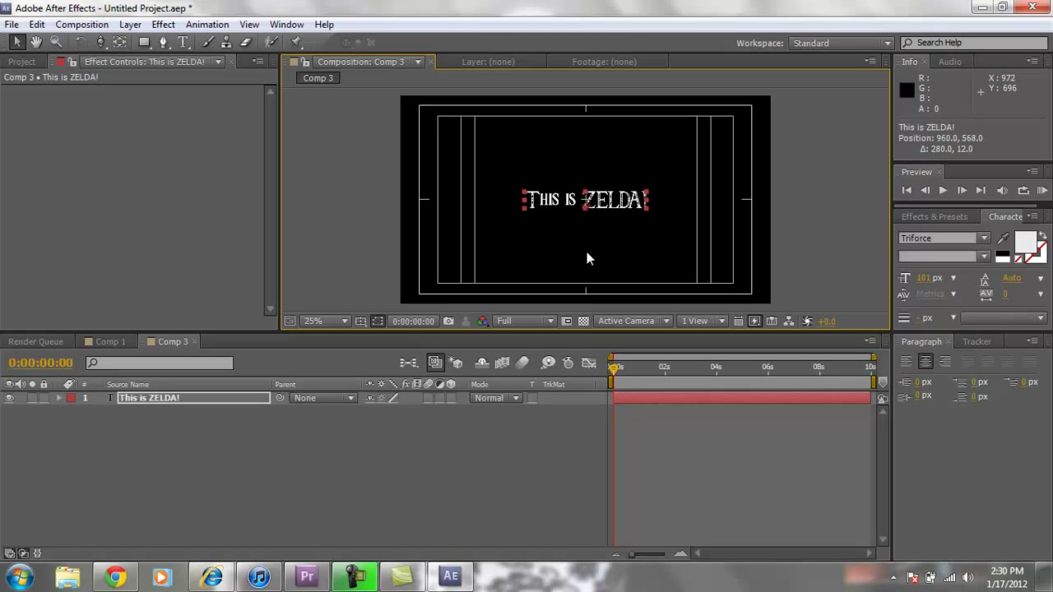
pyautogui.moveTo(589, 125)
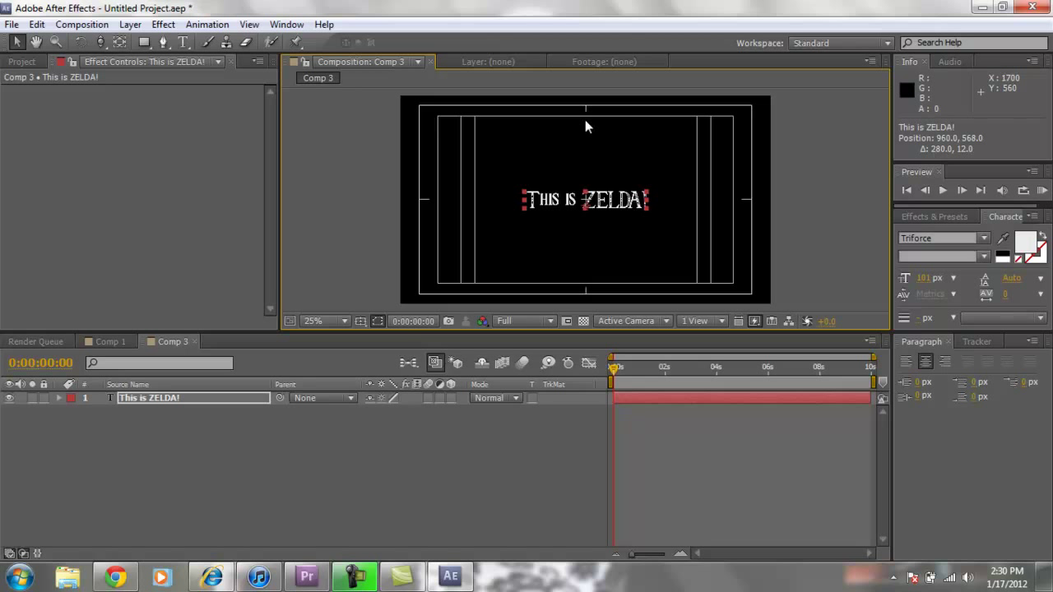
pyautogui.moveTo(754, 132)
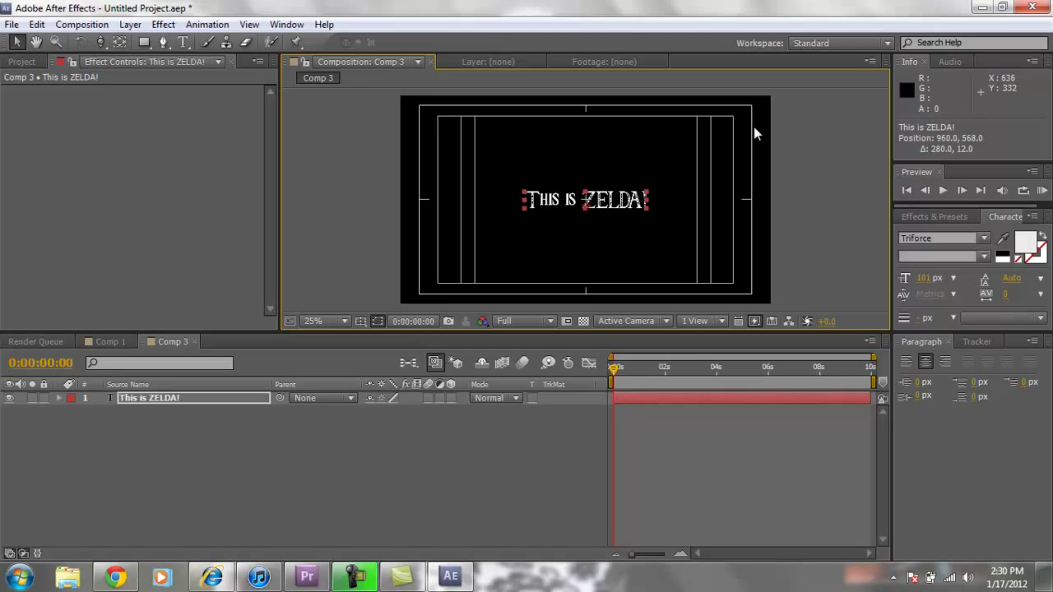
pyautogui.moveTo(755, 133)
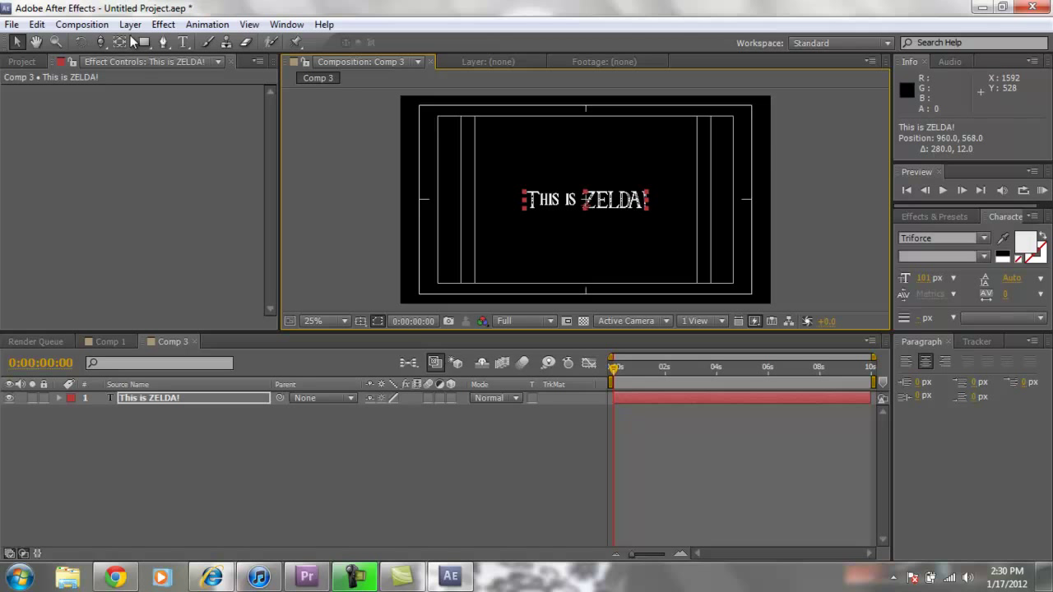
pyautogui.moveTo(173, 51)
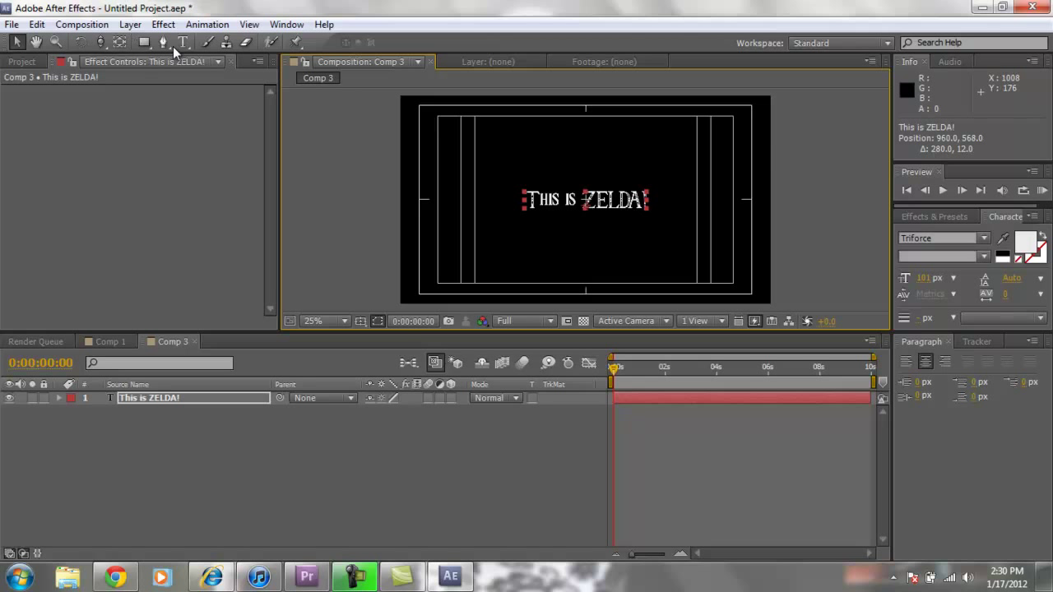
pyautogui.moveTo(500, 85)
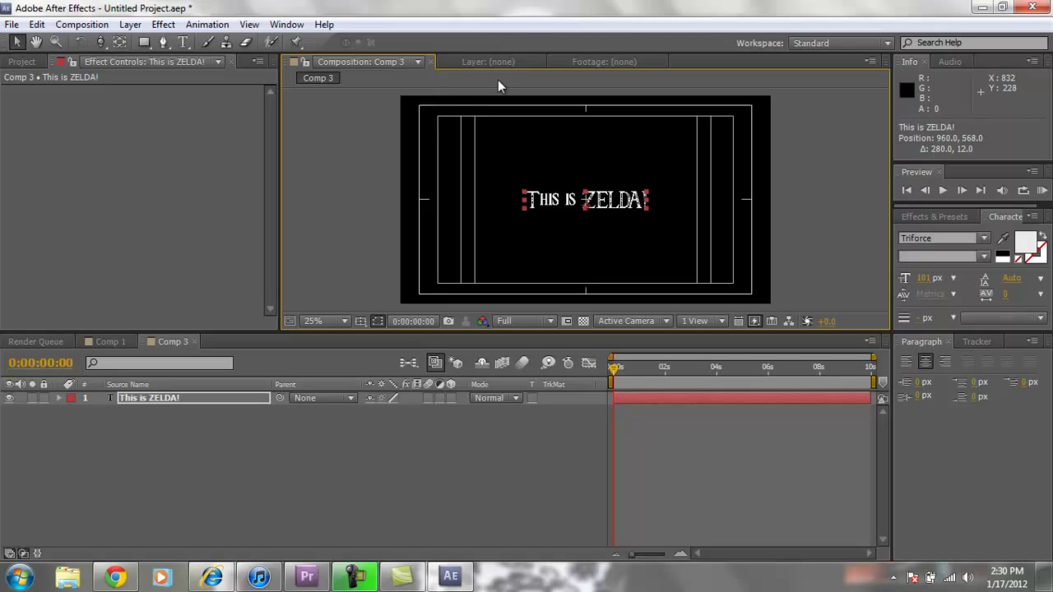
pyautogui.moveTo(490, 411)
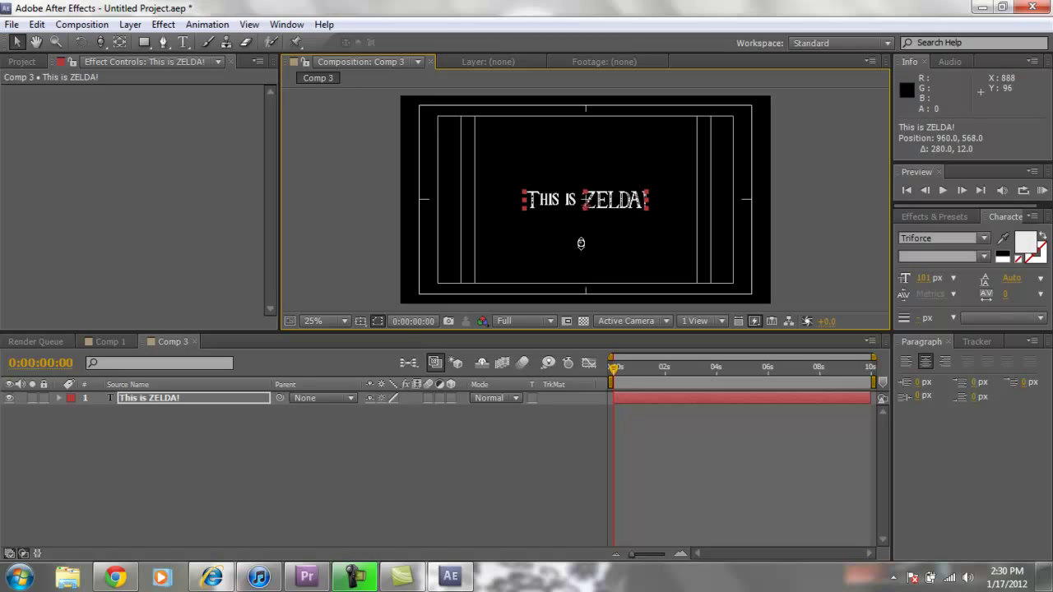
pyautogui.moveTo(451, 419)
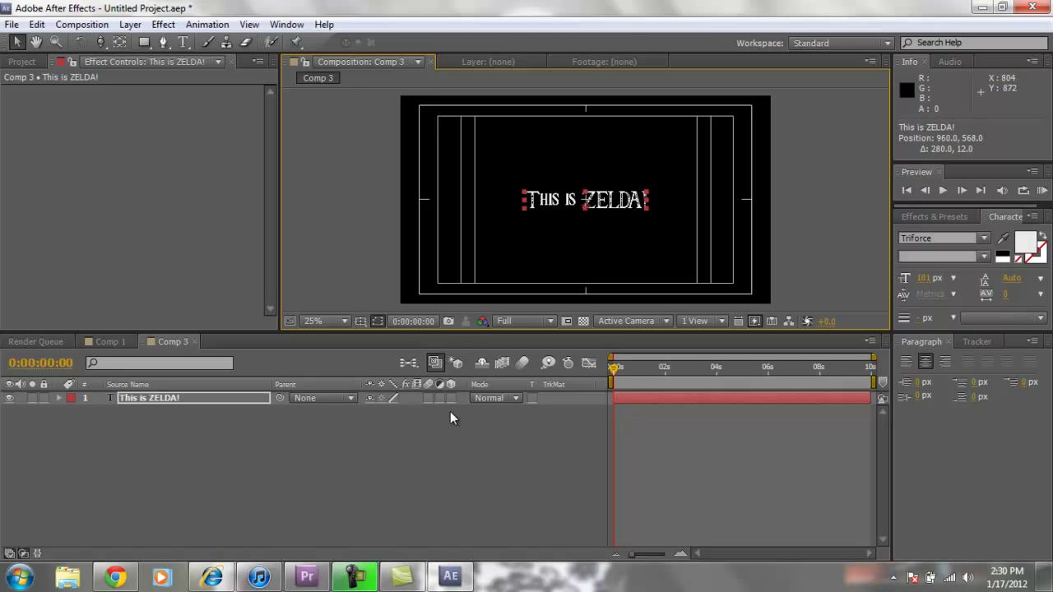
pyautogui.moveTo(459, 421)
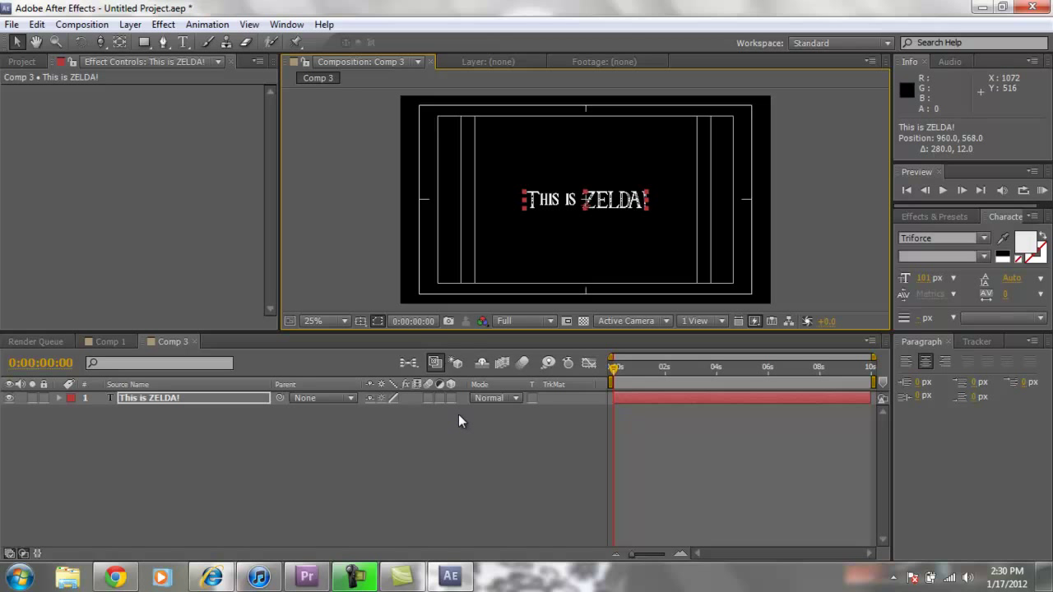
pyautogui.moveTo(592, 262)
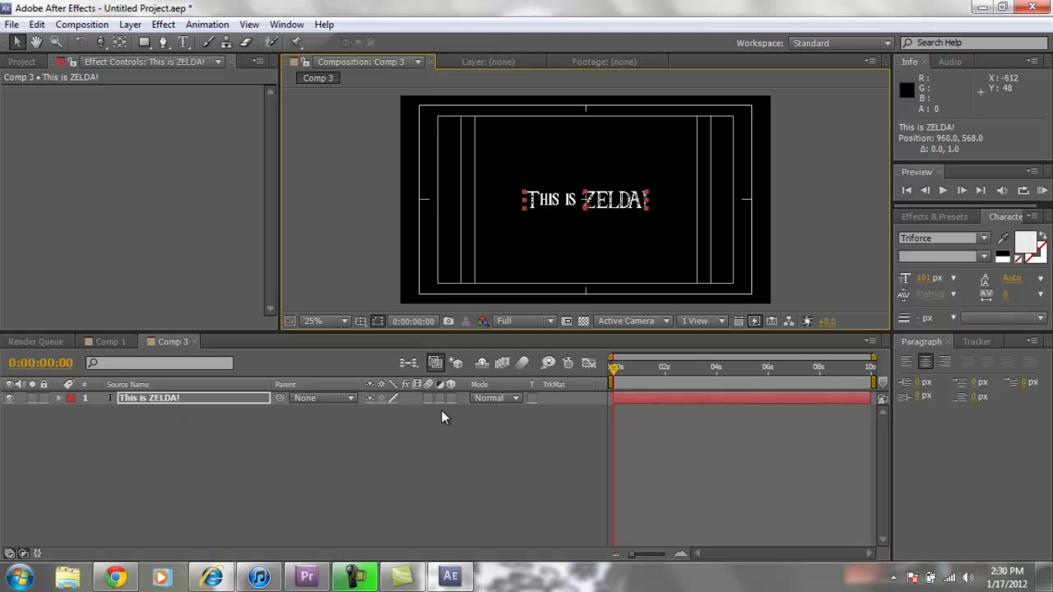
# Add a two-node 35mm Camera 1 layer above the title via Layer > New > Camera
pyautogui.click(82, 24)
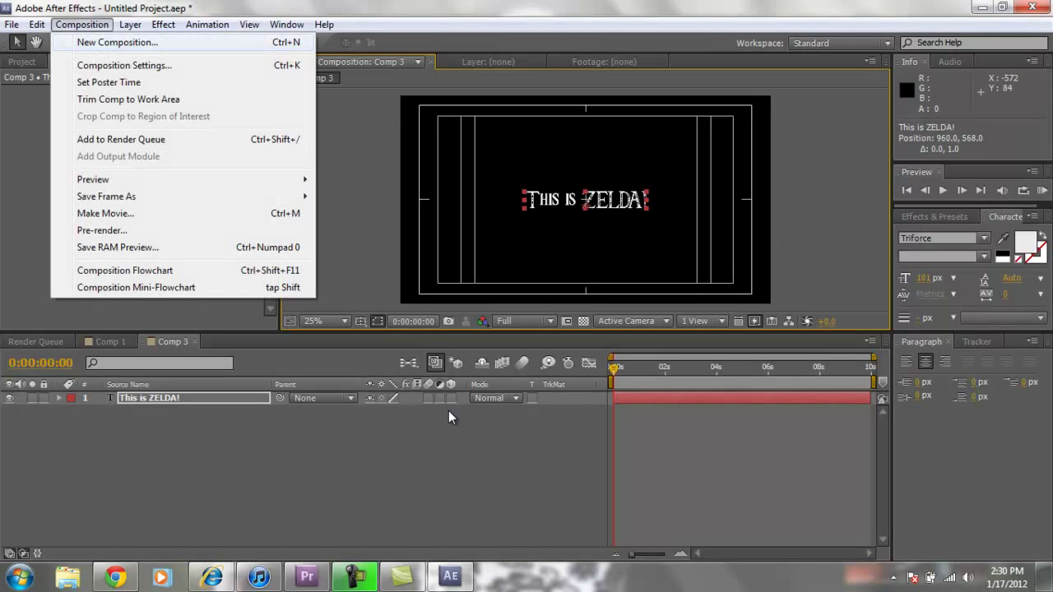
pyautogui.click(130, 25)
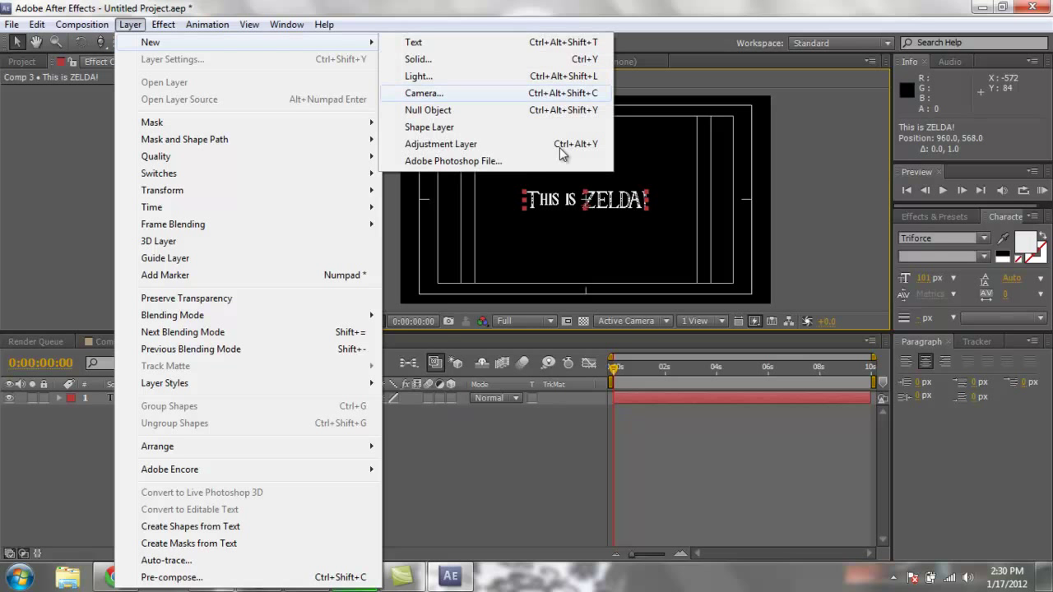
pyautogui.click(425, 92)
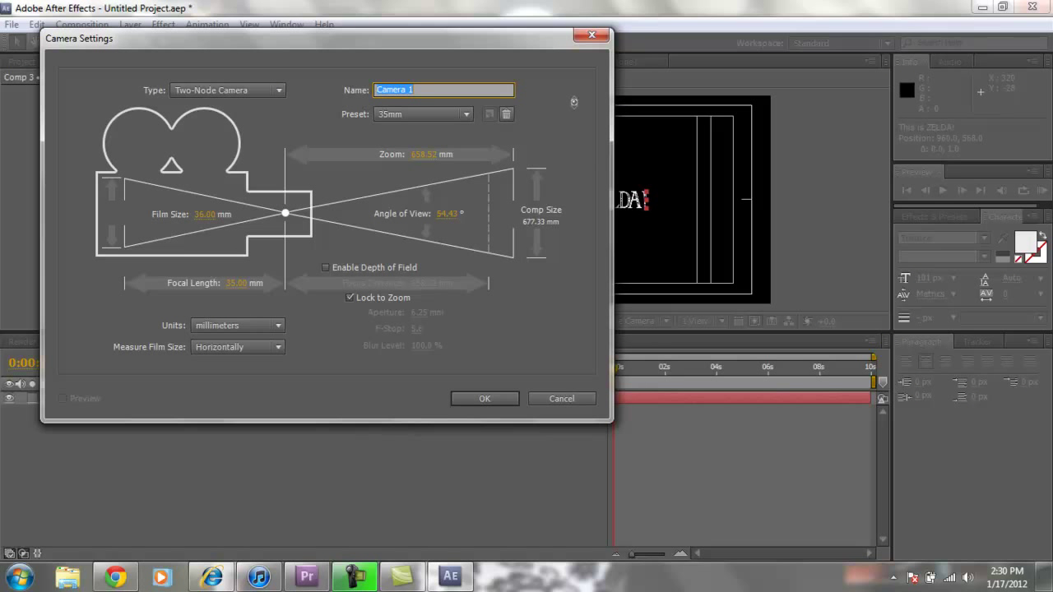
pyautogui.moveTo(589, 158)
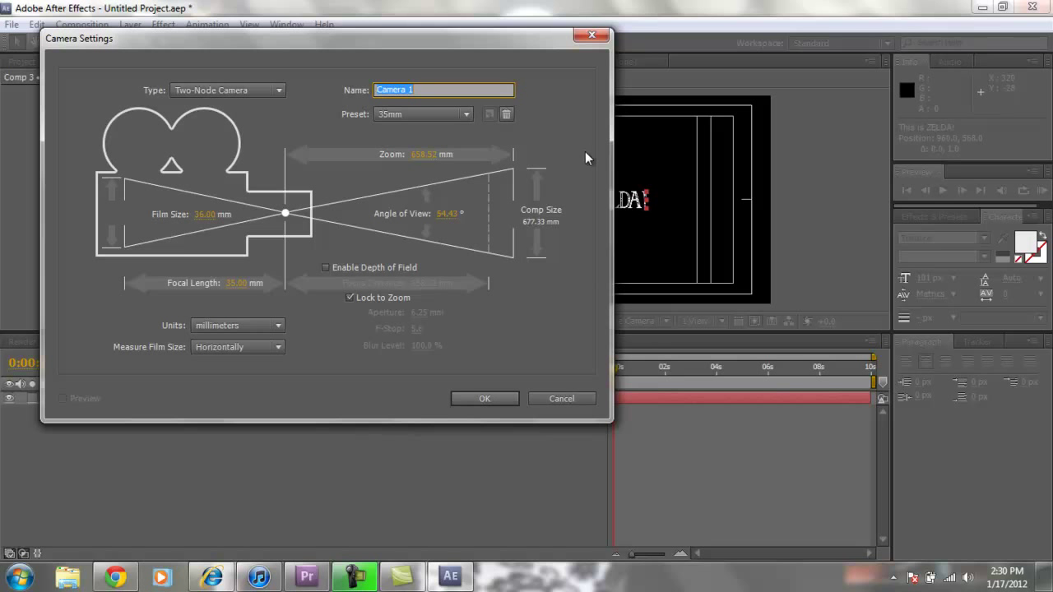
pyautogui.click(484, 398)
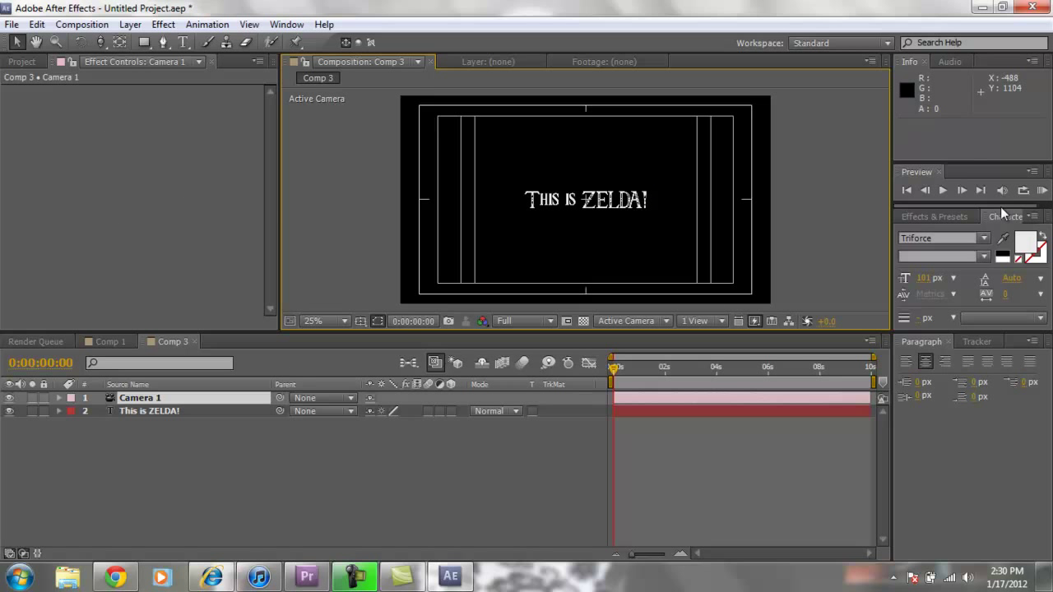
pyautogui.click(148, 411)
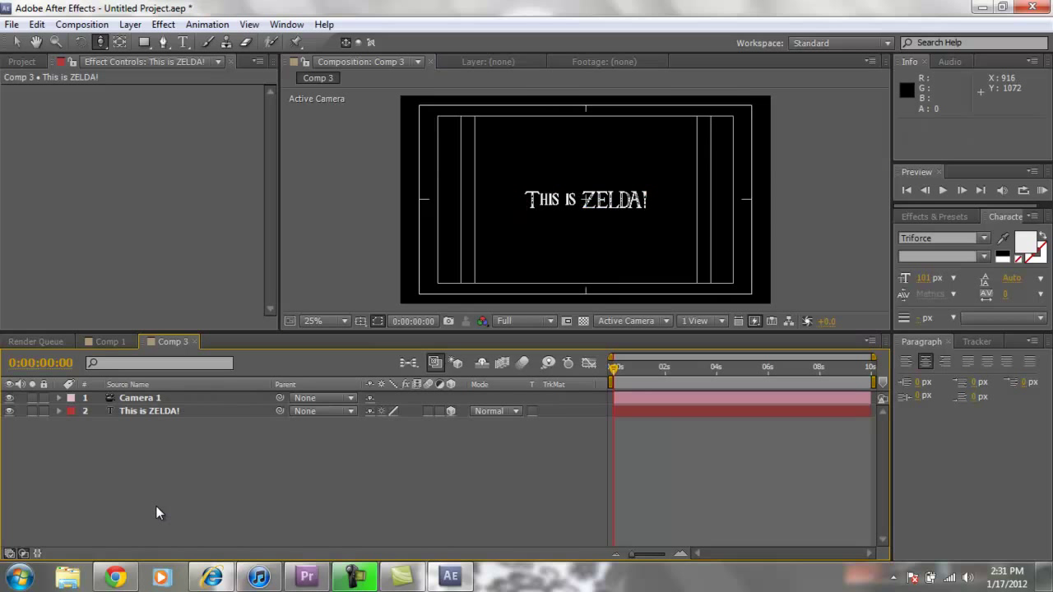
# Add Adjustment Layer 3 at the top of the stack above Camera 1
pyautogui.click(140, 396)
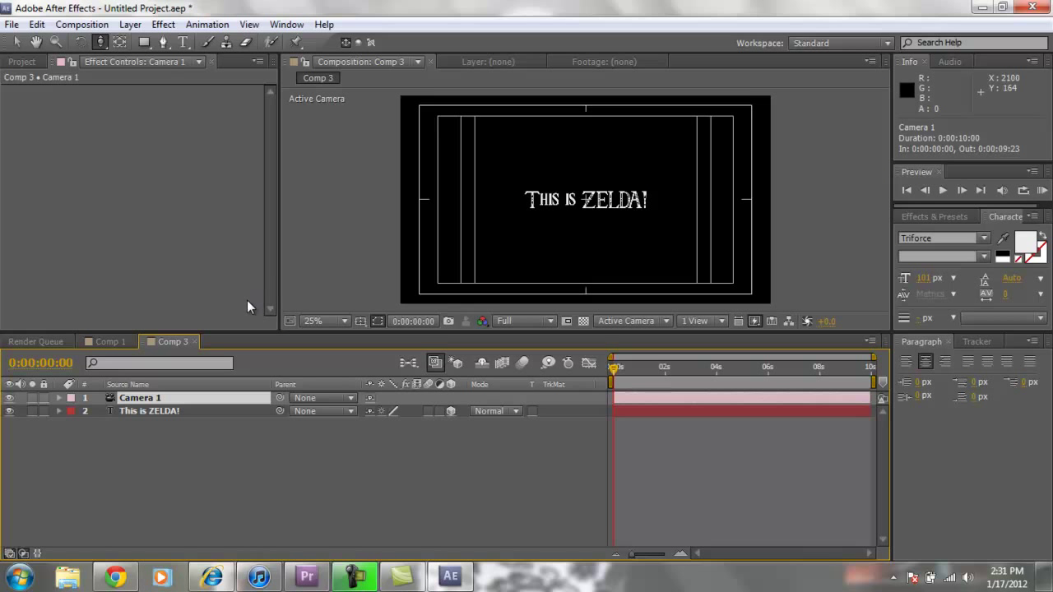
pyautogui.moveTo(941, 237)
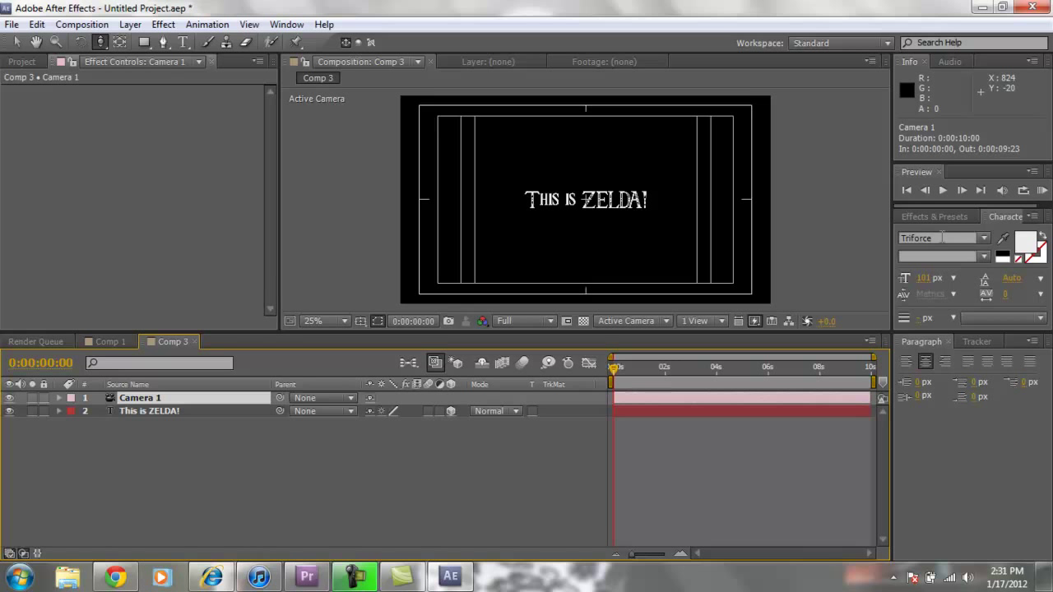
pyautogui.click(128, 24)
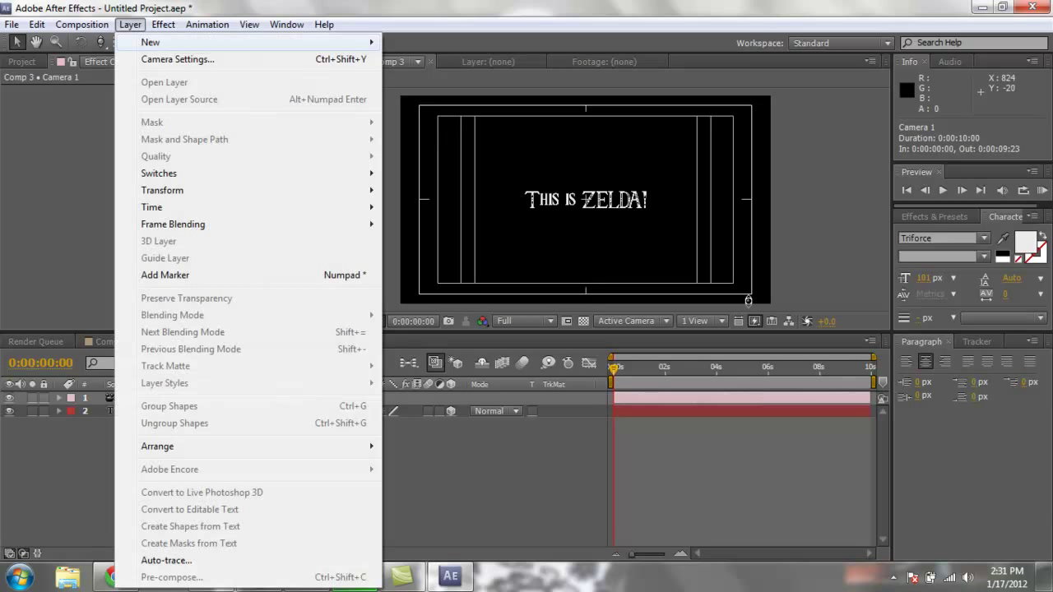
pyautogui.click(151, 43)
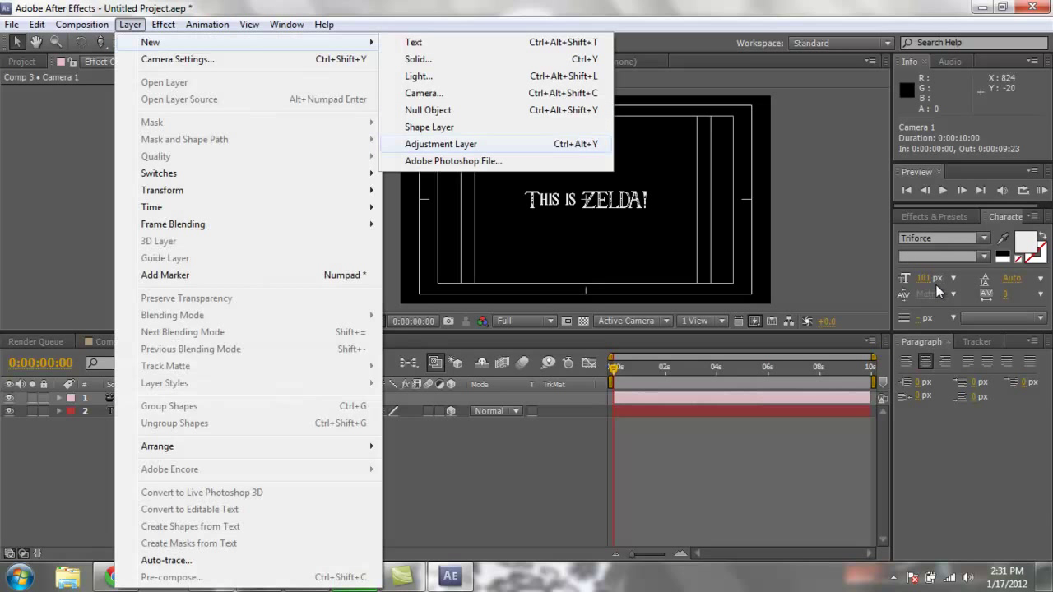
pyautogui.click(441, 144)
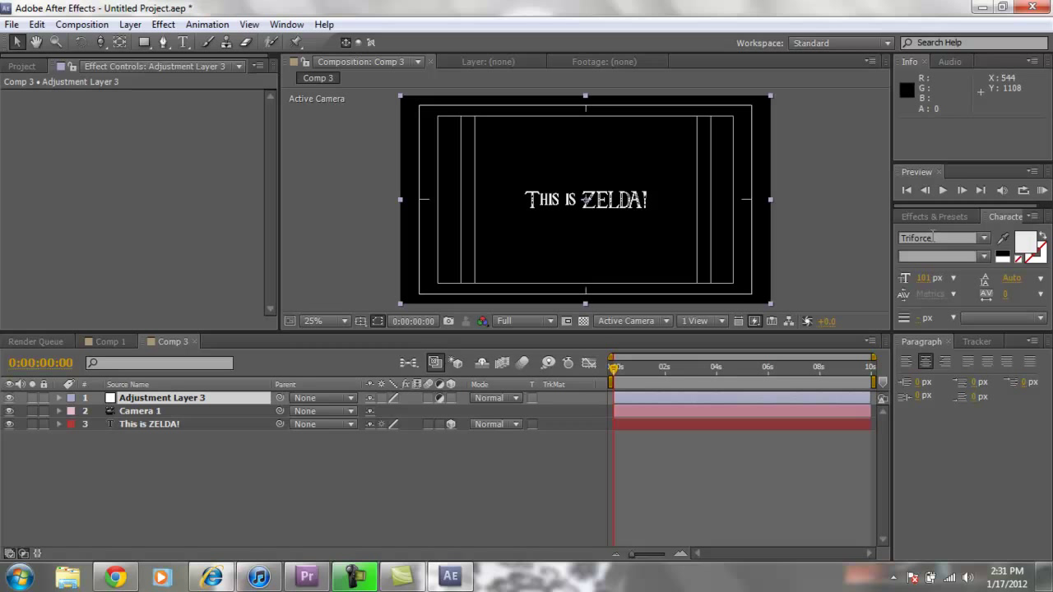
# Search 'cc' in Effects & Presets and apply CC Lens to the adjustment layer
pyautogui.click(935, 217)
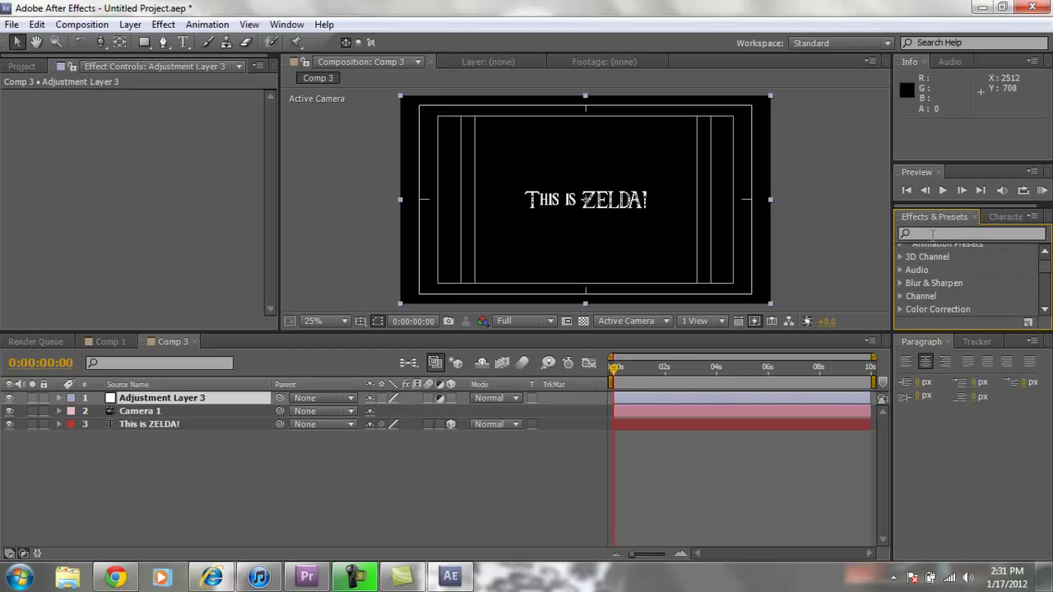
pyautogui.write('cc lens')
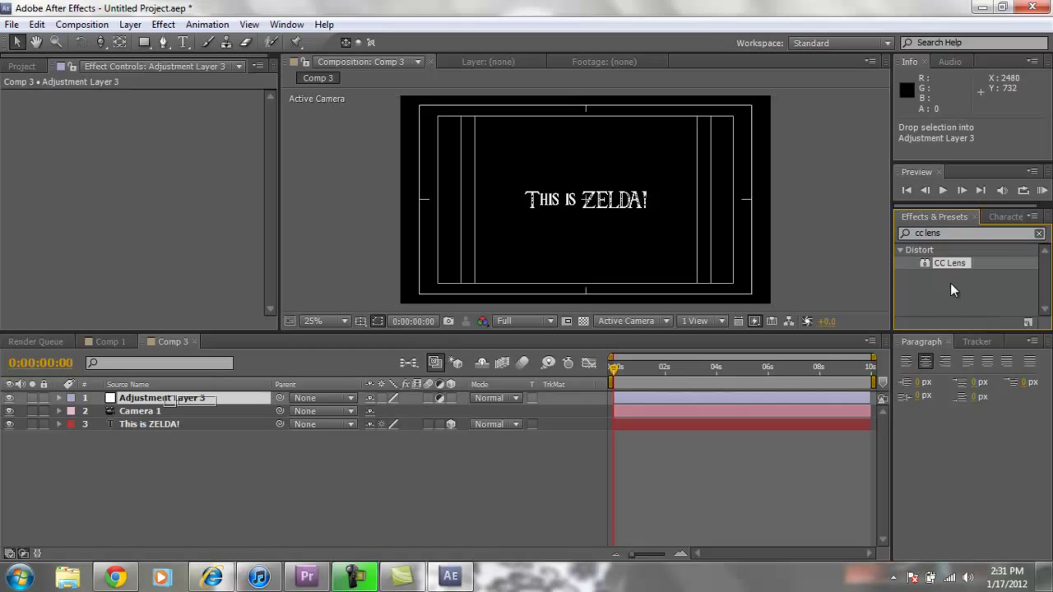
pyautogui.doubleClick(951, 263)
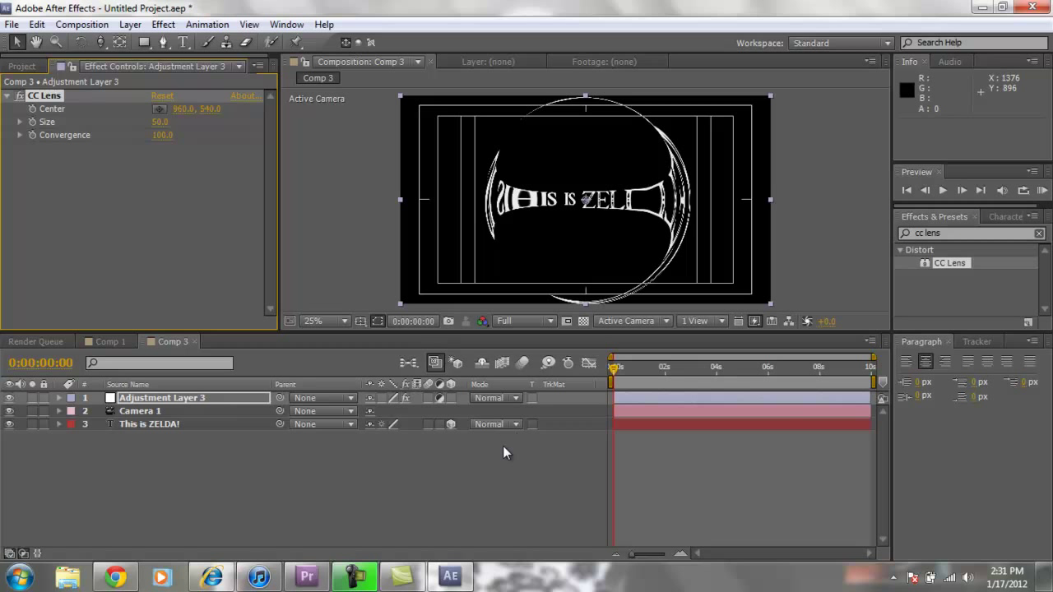
pyautogui.moveTo(596, 266)
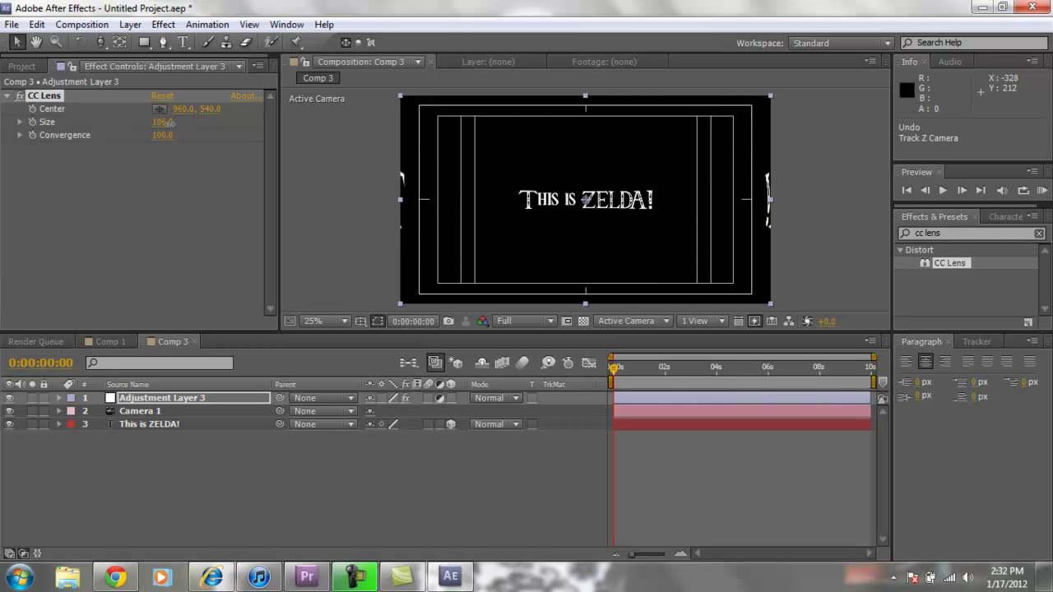
# Enlarge the CC Lens Size until the distortion leaves the frame
pyautogui.moveTo(161, 122); pyautogui.dragTo(164, 121)
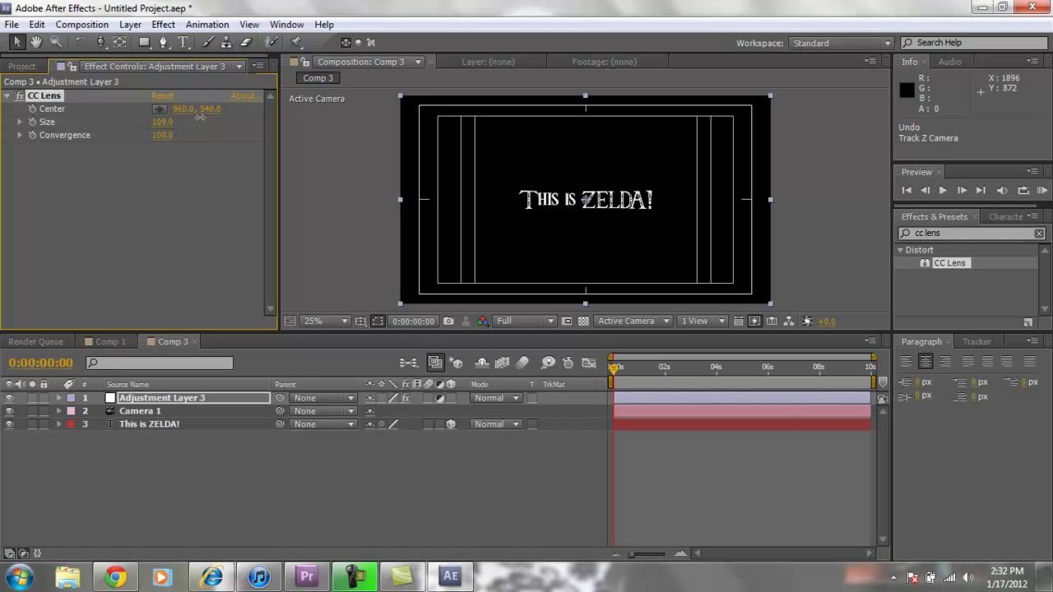
pyautogui.moveTo(598, 201)
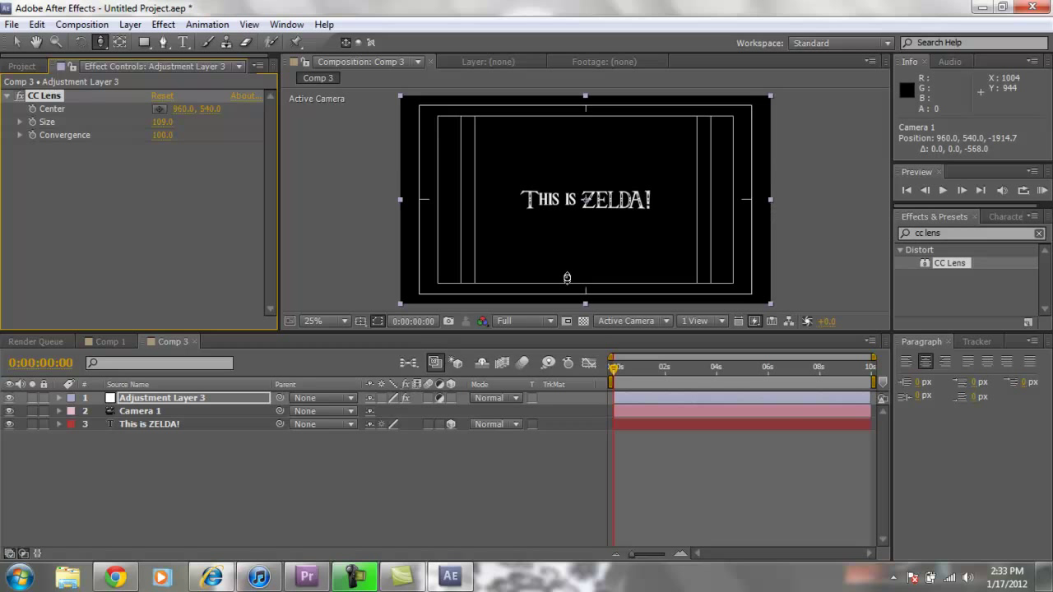
pyautogui.moveTo(707, 191)
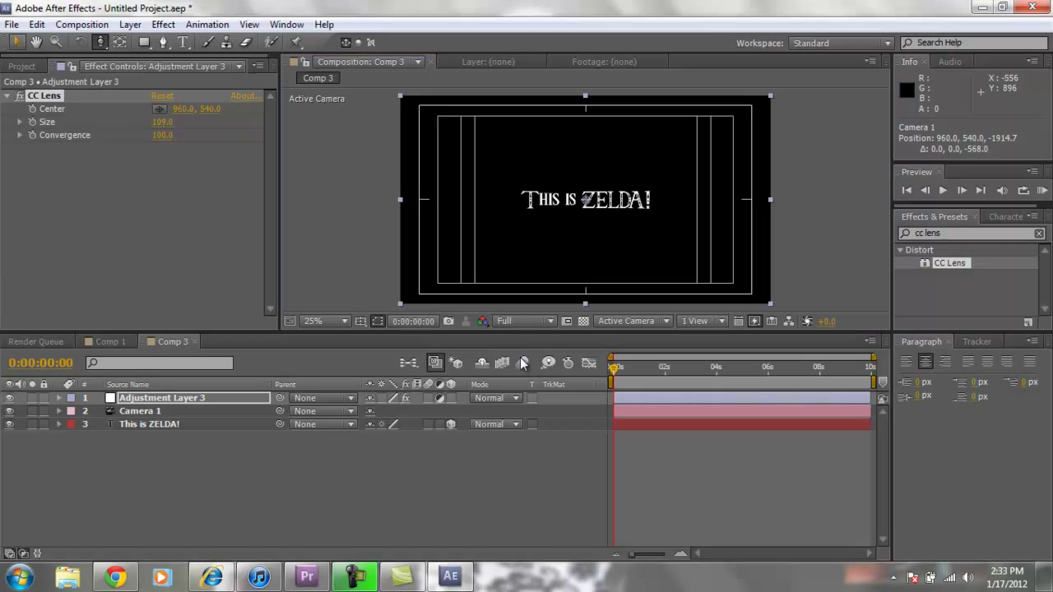
# Turn Depth of Field on in Camera 1's Camera Options
pyautogui.click(59, 411)
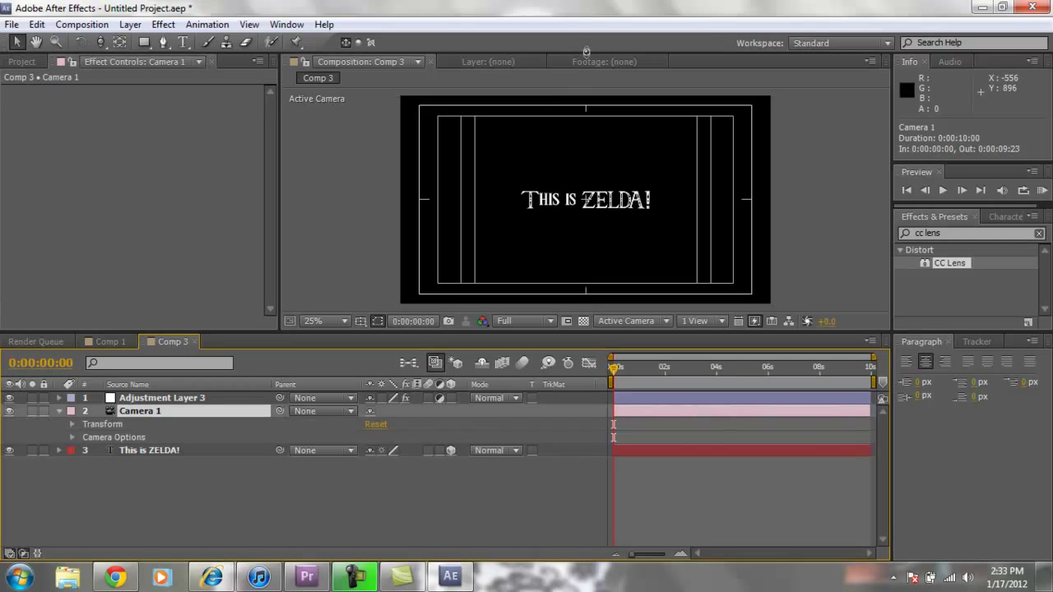
pyautogui.click(73, 438)
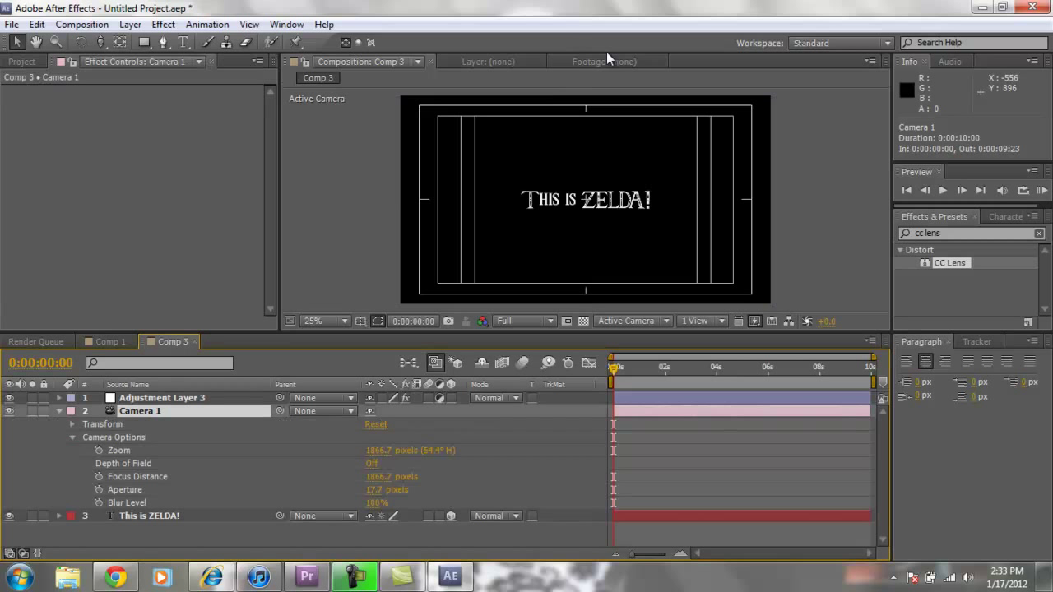
pyautogui.click(372, 464)
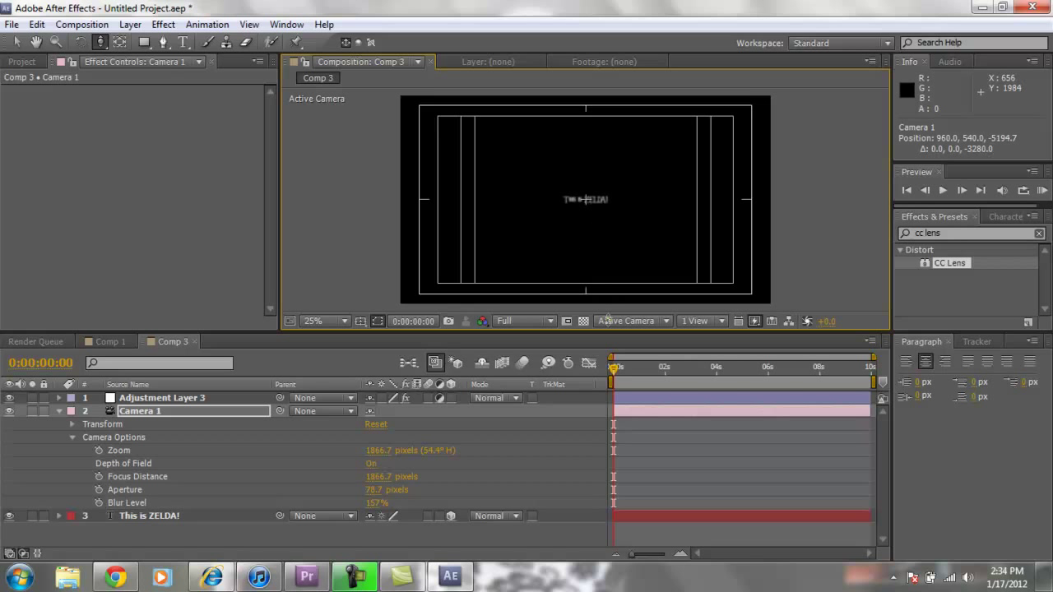
pyautogui.moveTo(605, 320)
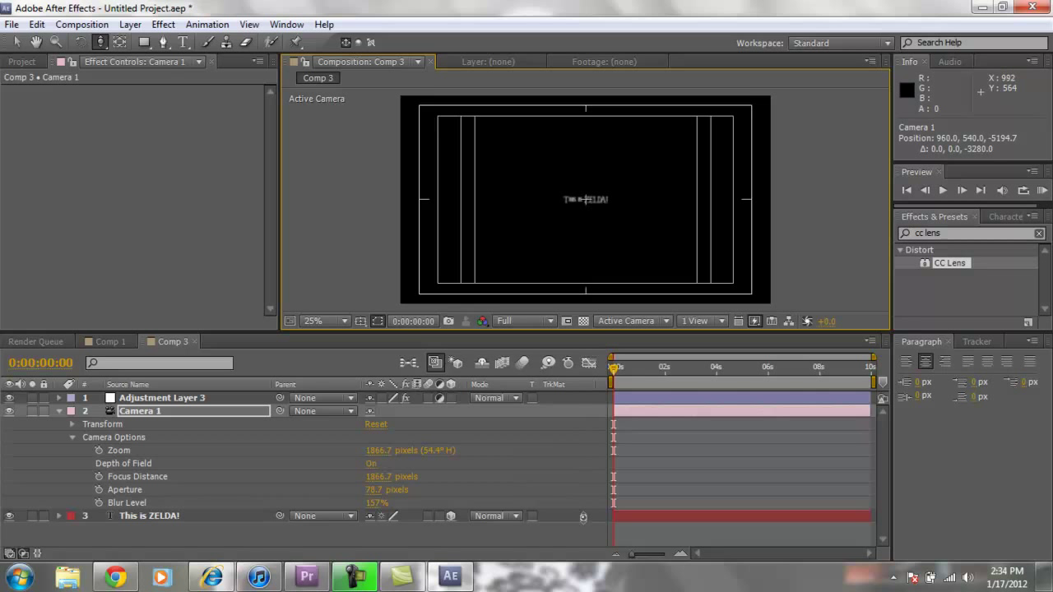
pyautogui.moveTo(574, 216)
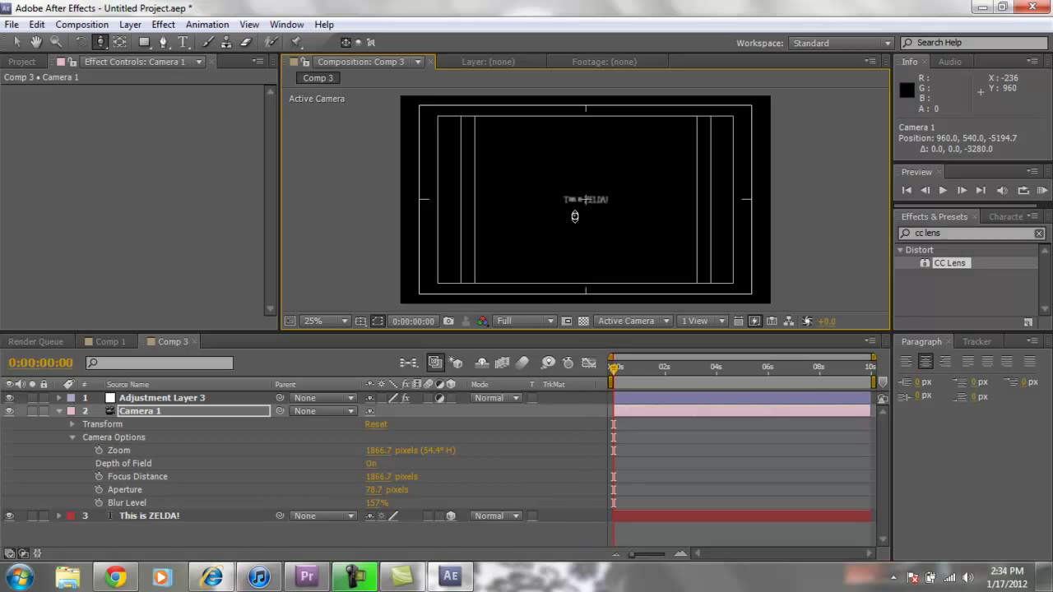
# Keyframe Camera 1's position flying up to the title and RAM preview at Half resolution
pyautogui.click(73, 424)
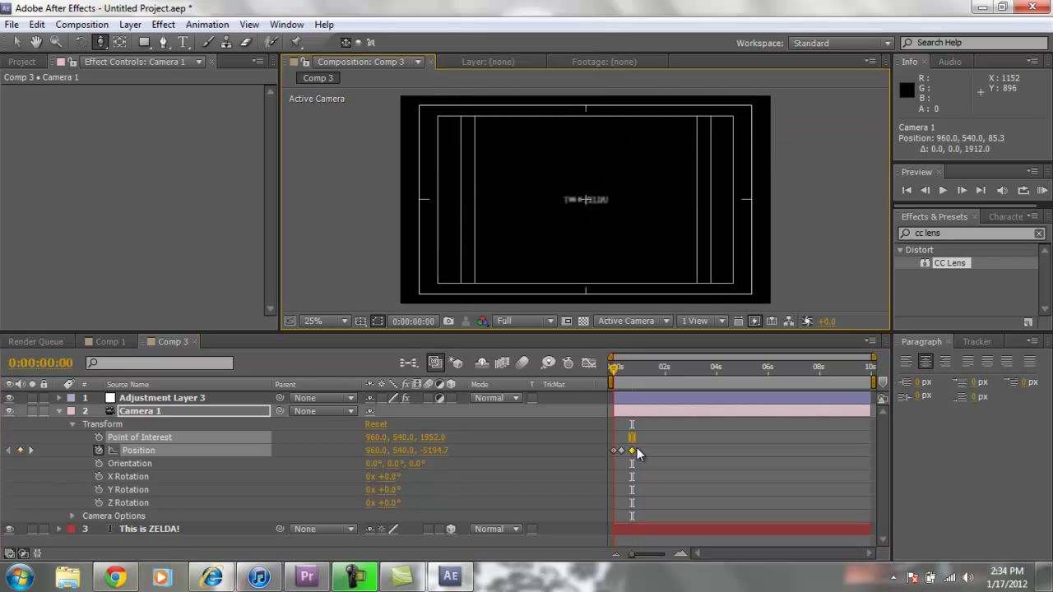
pyautogui.click(546, 321)
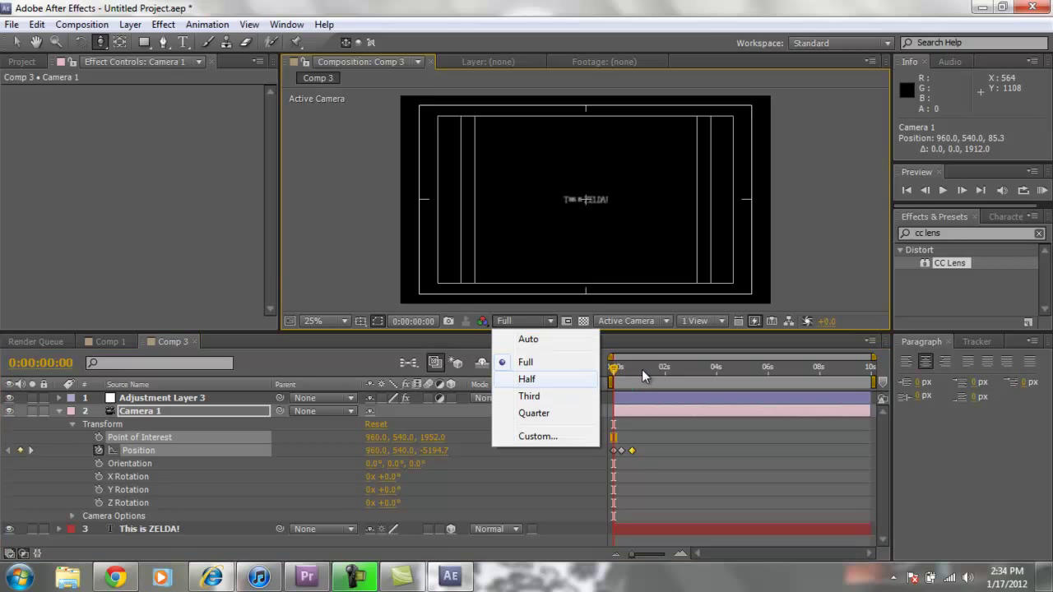
pyautogui.click(526, 379)
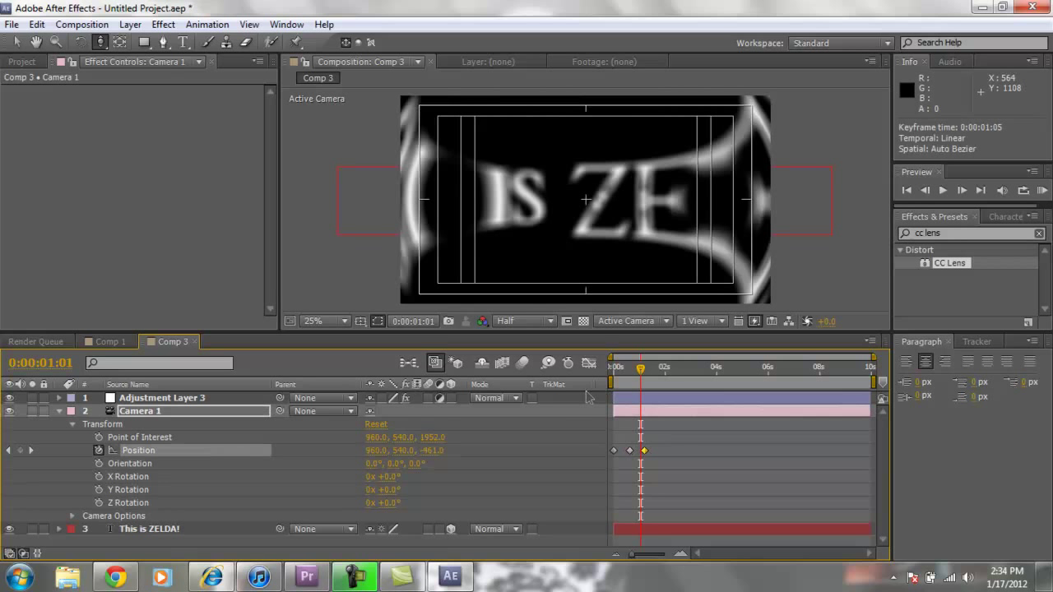
pyautogui.click(612, 367)
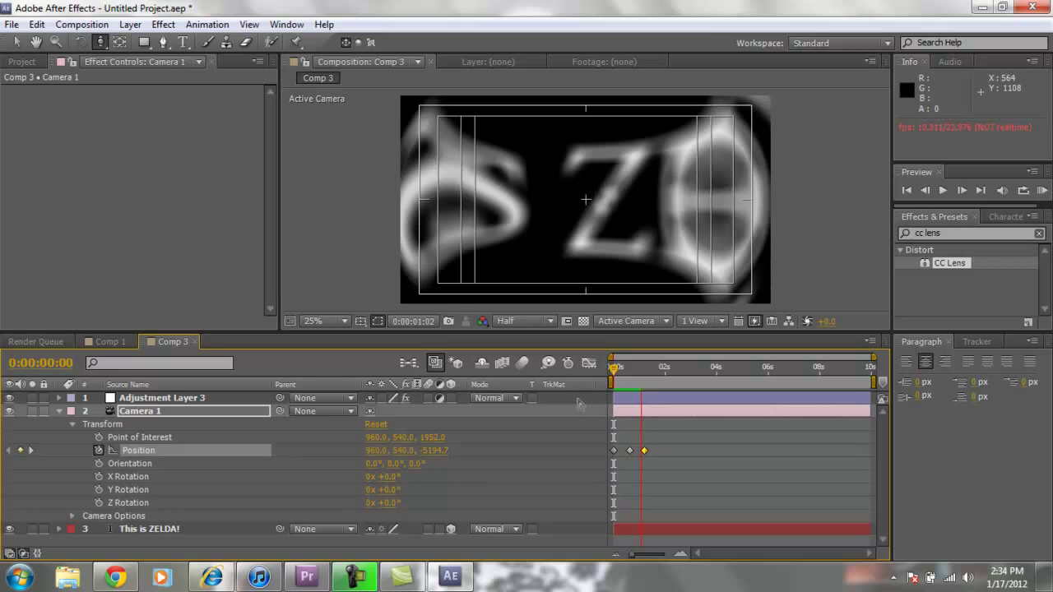
pyautogui.click(612, 365)
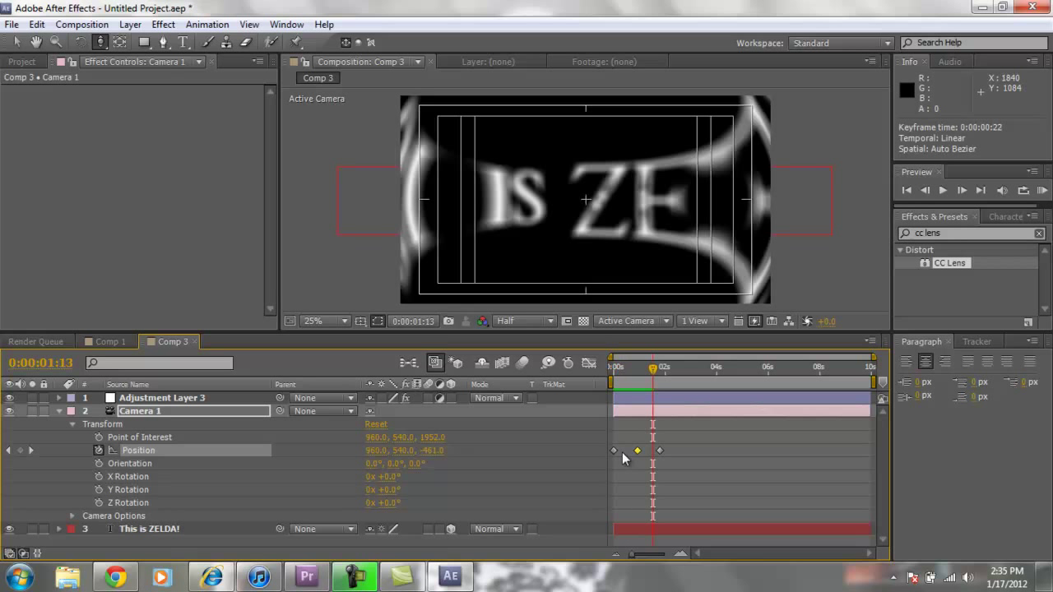
pyautogui.rightClick(638, 451)
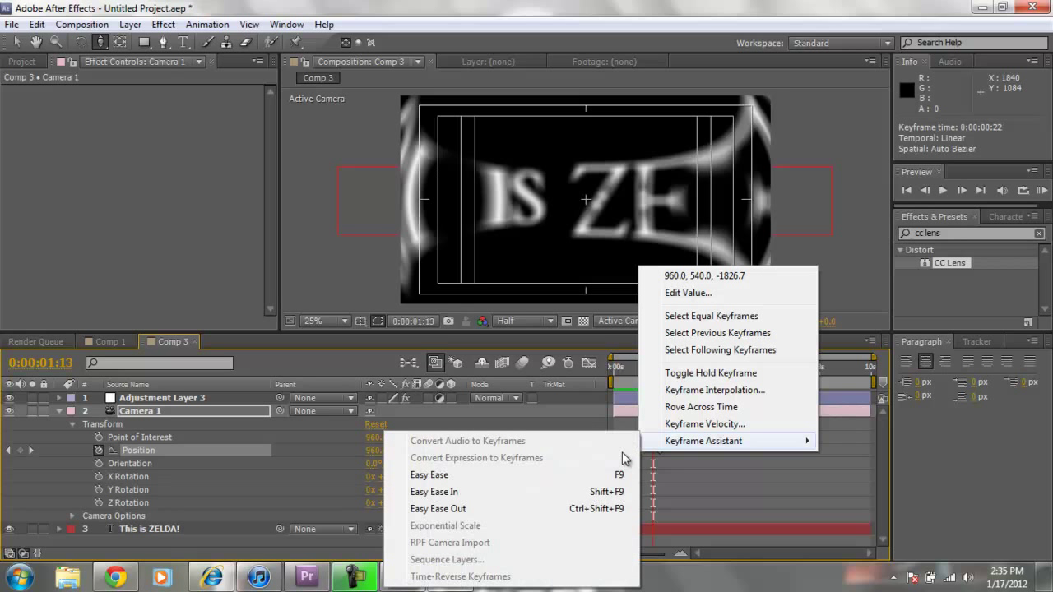
pyautogui.click(700, 406)
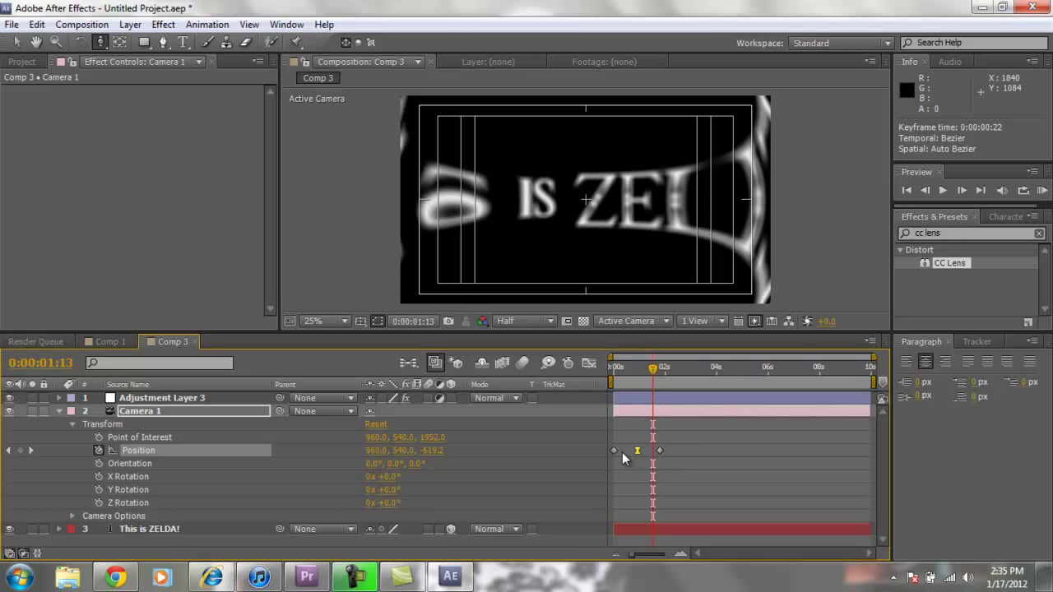
pyautogui.moveTo(625, 457)
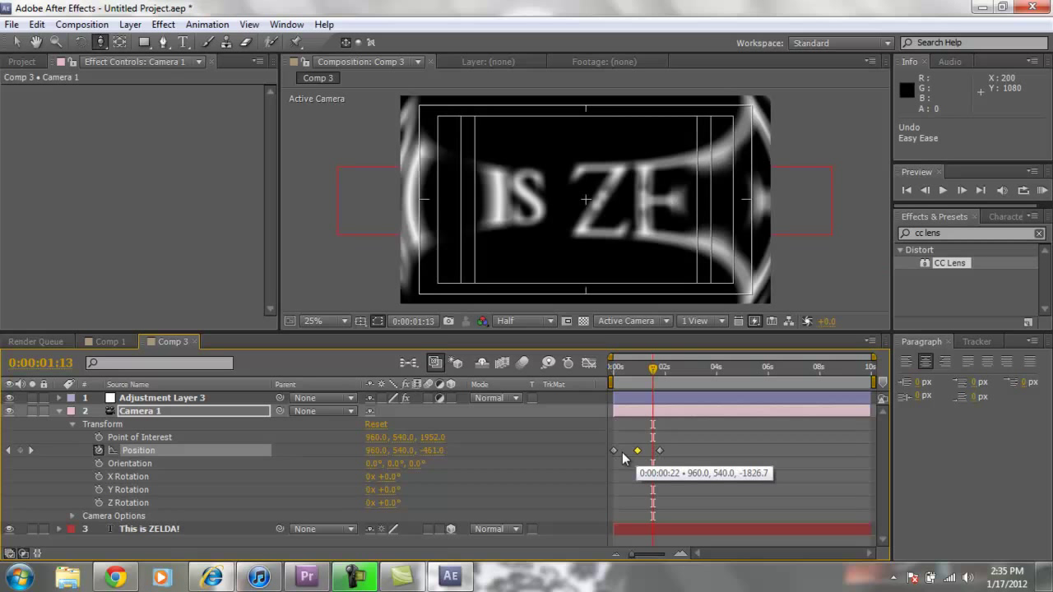
pyautogui.click(612, 451)
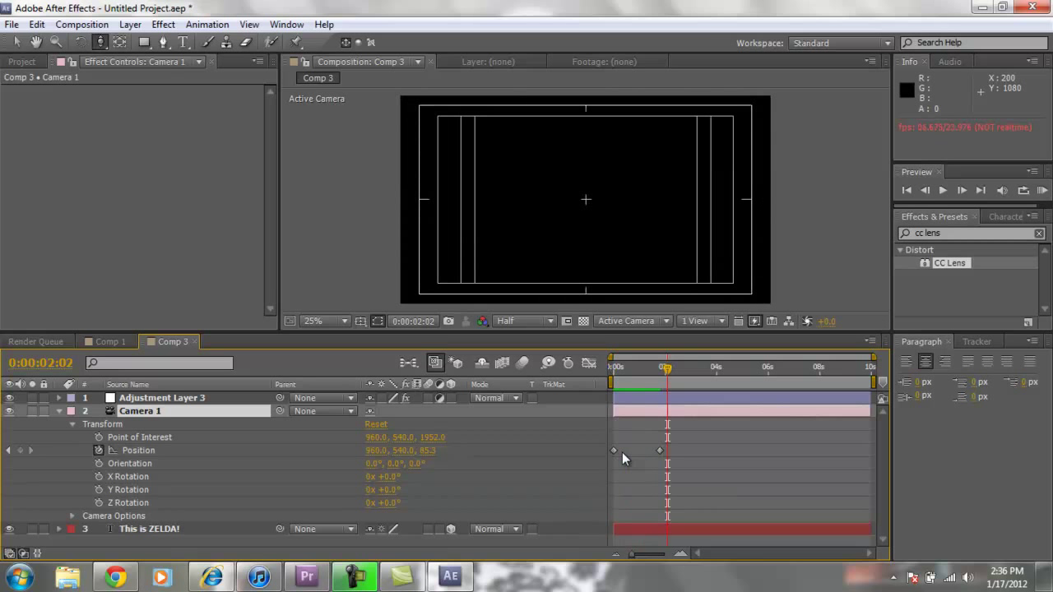
pyautogui.moveTo(666, 366); pyautogui.dragTo(621, 367)
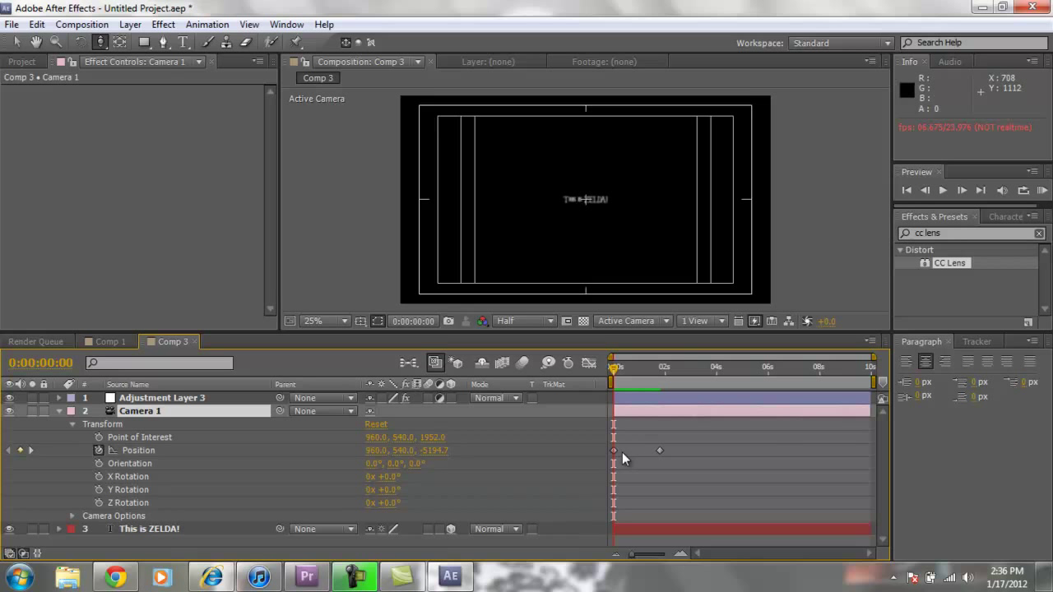
pyautogui.click(59, 411)
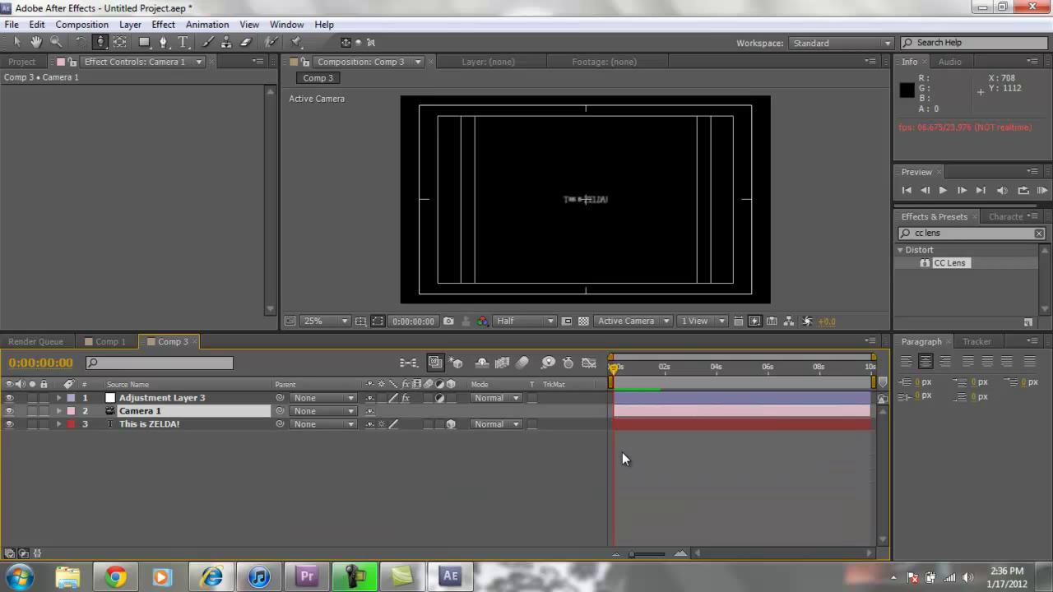
# Reveal the title layer's transform with Opacity at 100% and move a few frames in
pyautogui.click(148, 425)
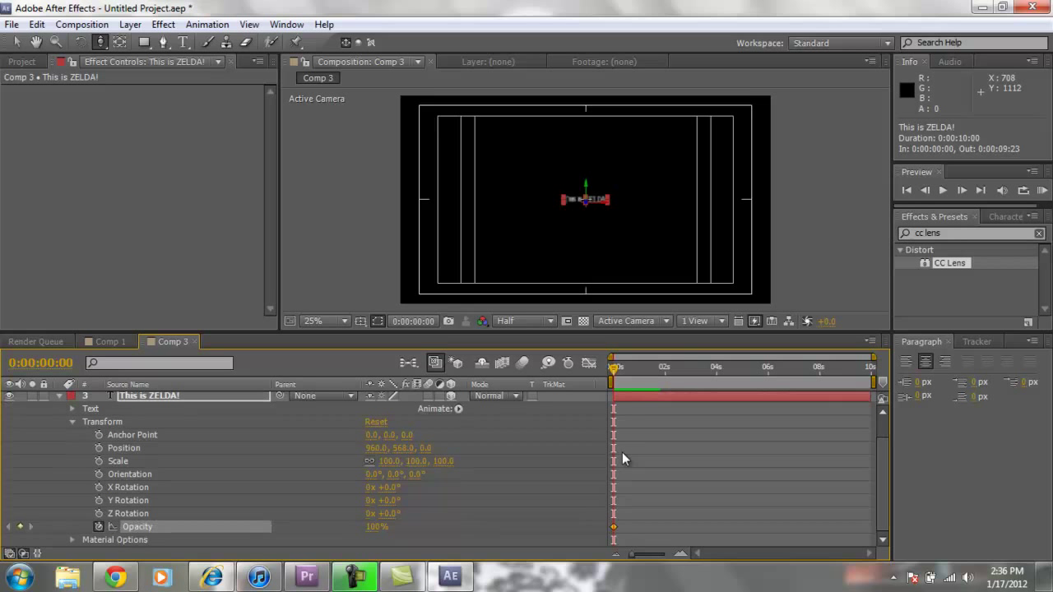
pyautogui.click(623, 367)
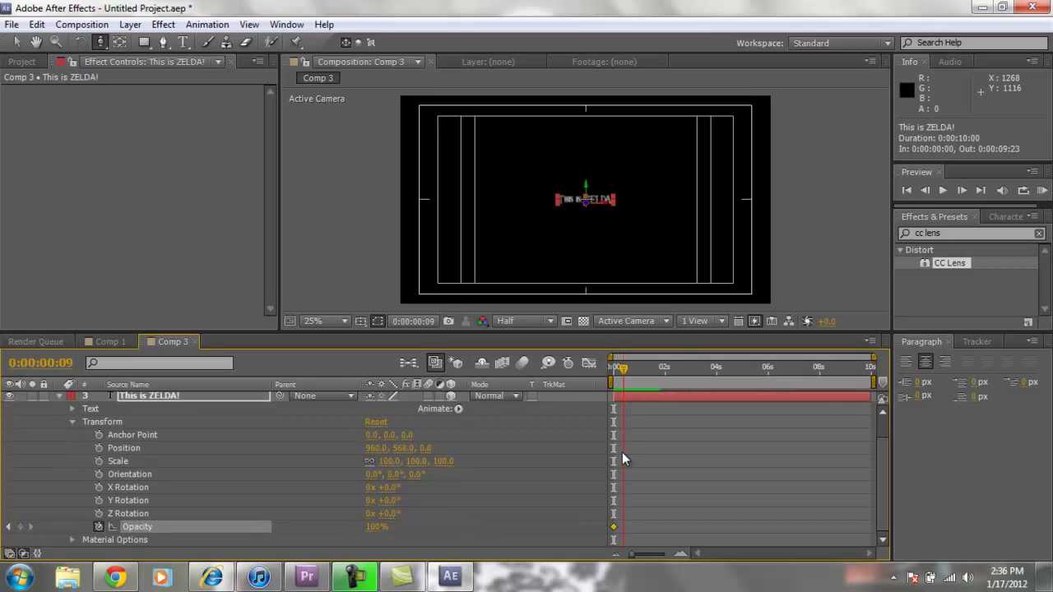